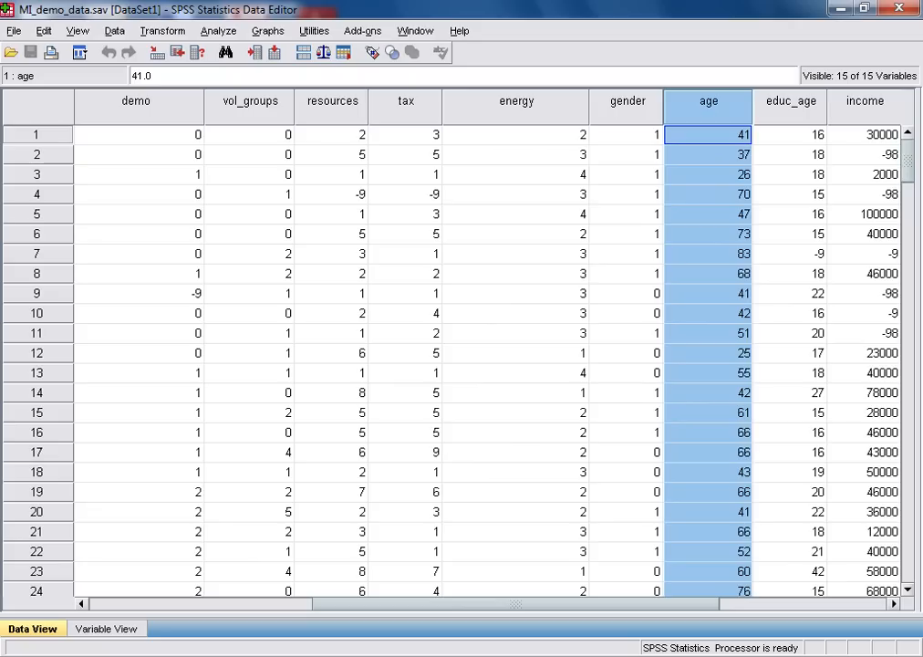
mouse_move(405, 357)
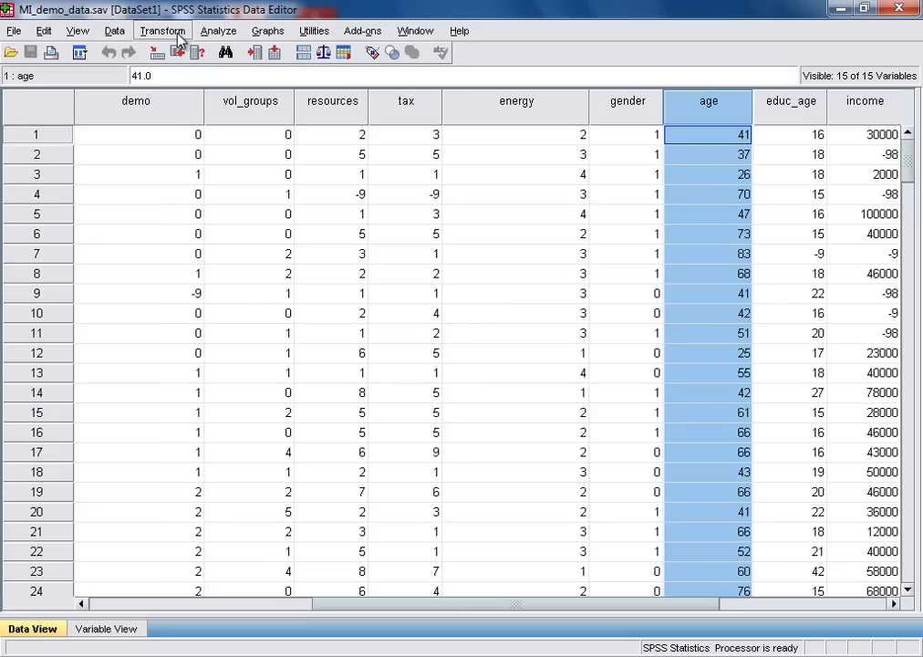
- Bring up the Transform menu of data transformation commands
left_click(162, 29)
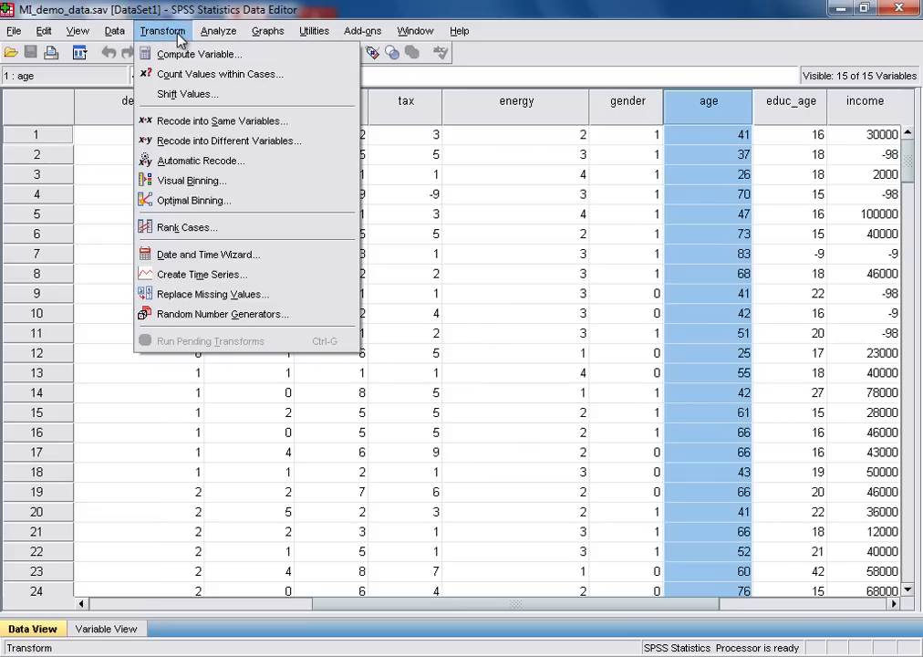
mouse_move(228, 141)
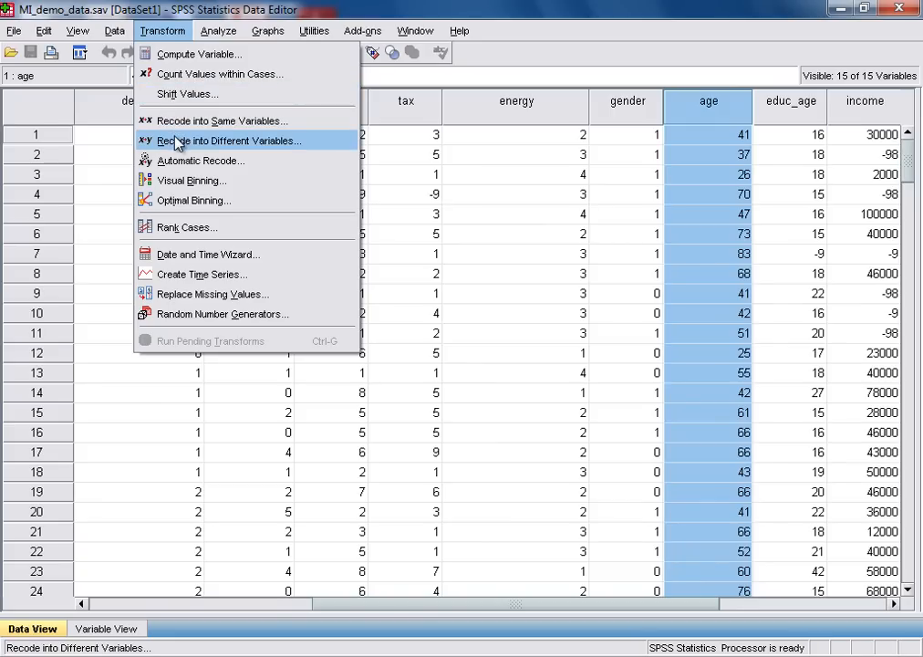
- Recode Respondent's age into a new output variable named age_grp labelled Age (grouped)
left_click(230, 139)
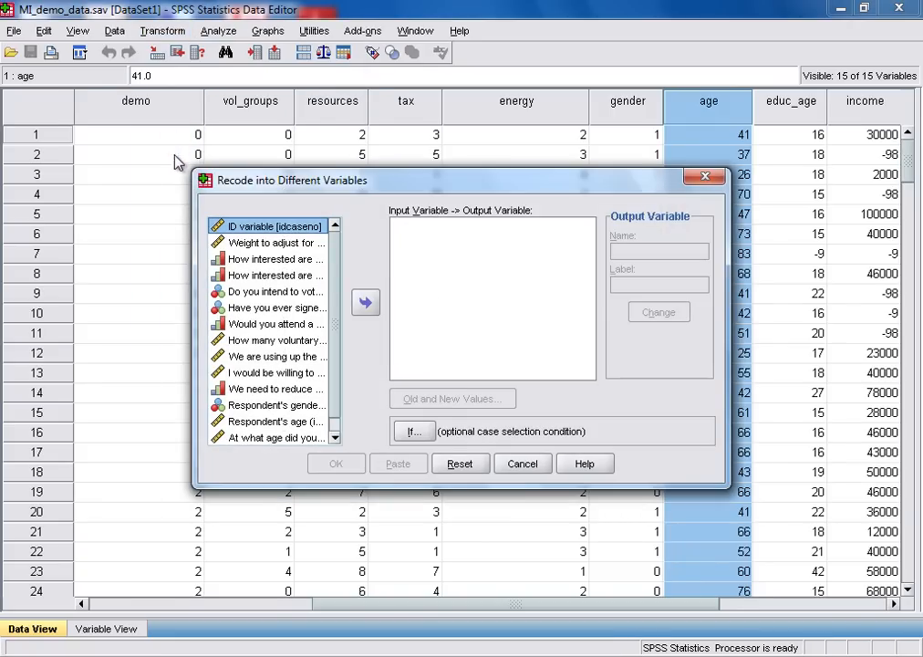
mouse_move(263, 437)
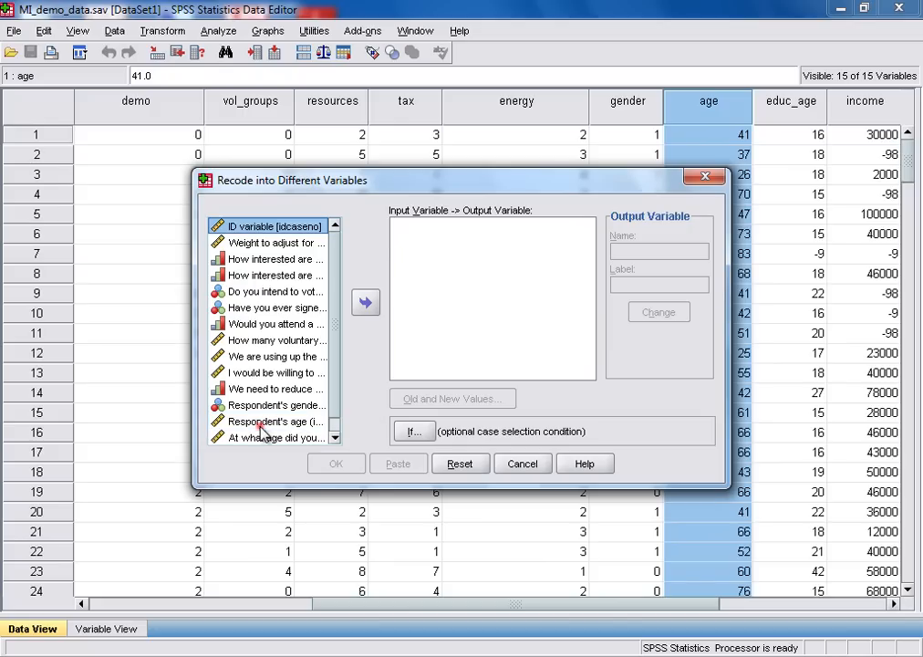
left_click(266, 420)
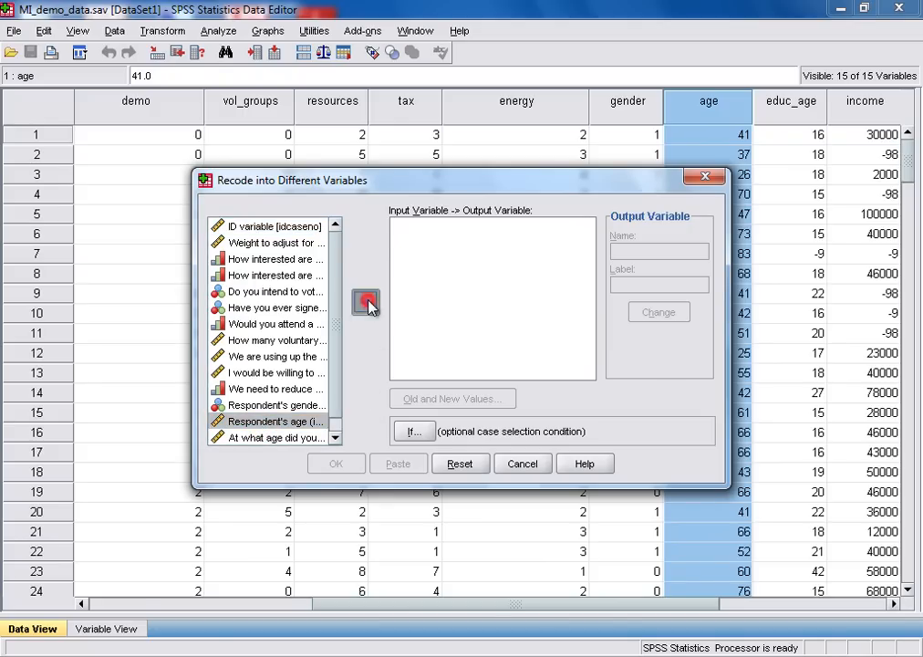
left_click(365, 303)
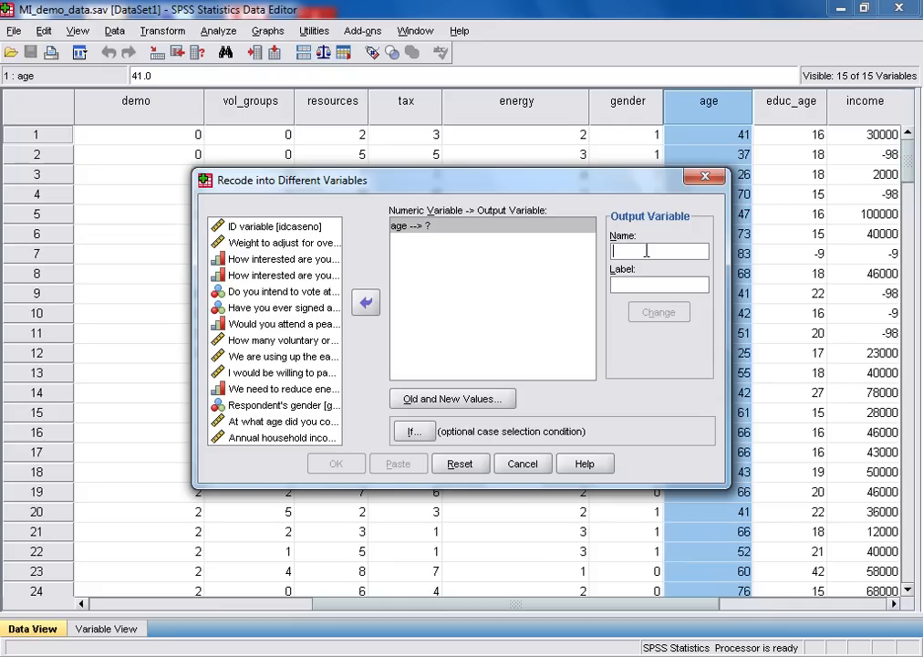
type("age_grp")
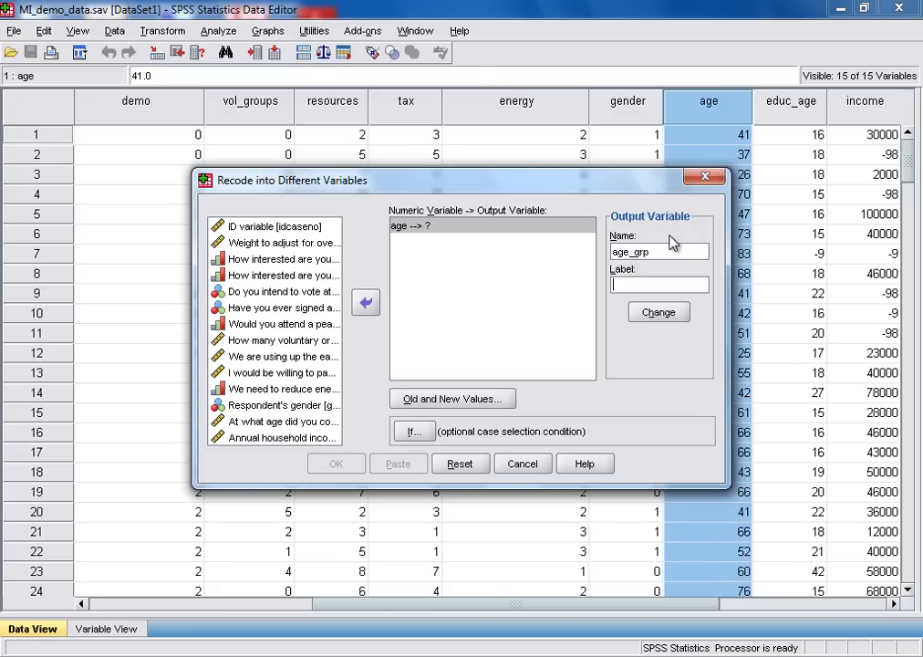
type("Age (grouped")
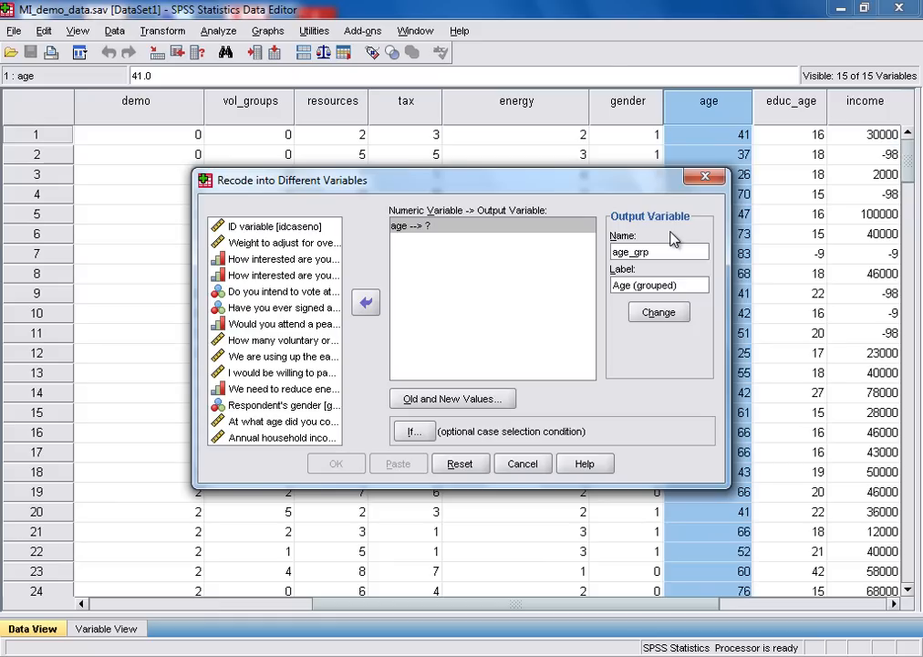
left_click(659, 312)
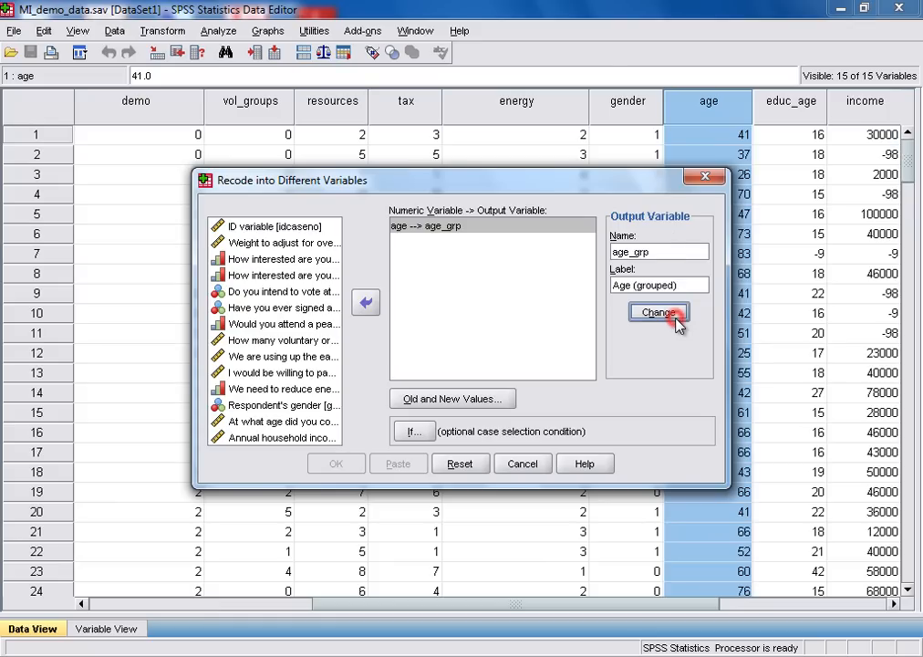
mouse_move(467, 281)
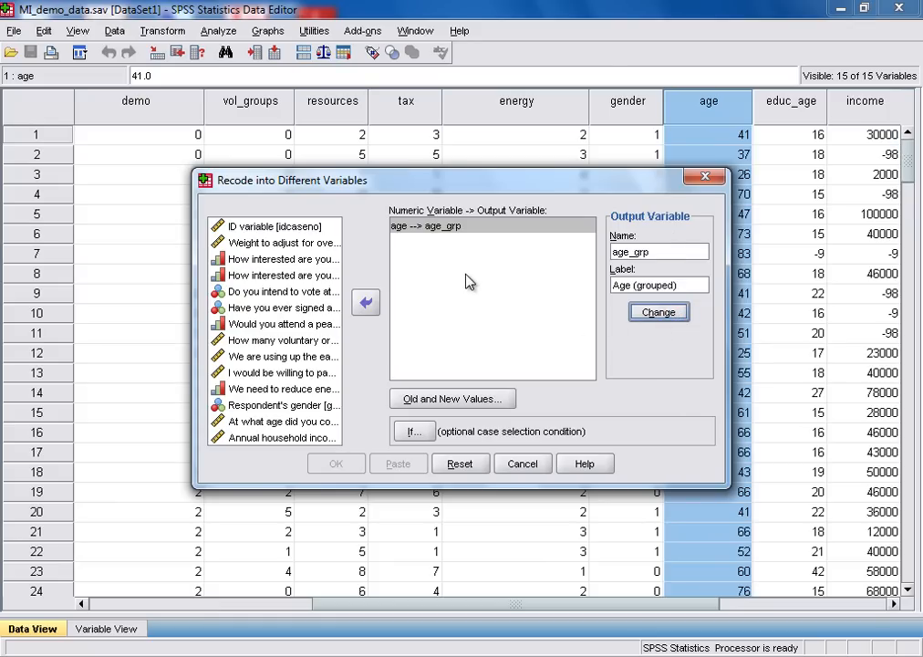
mouse_move(452, 248)
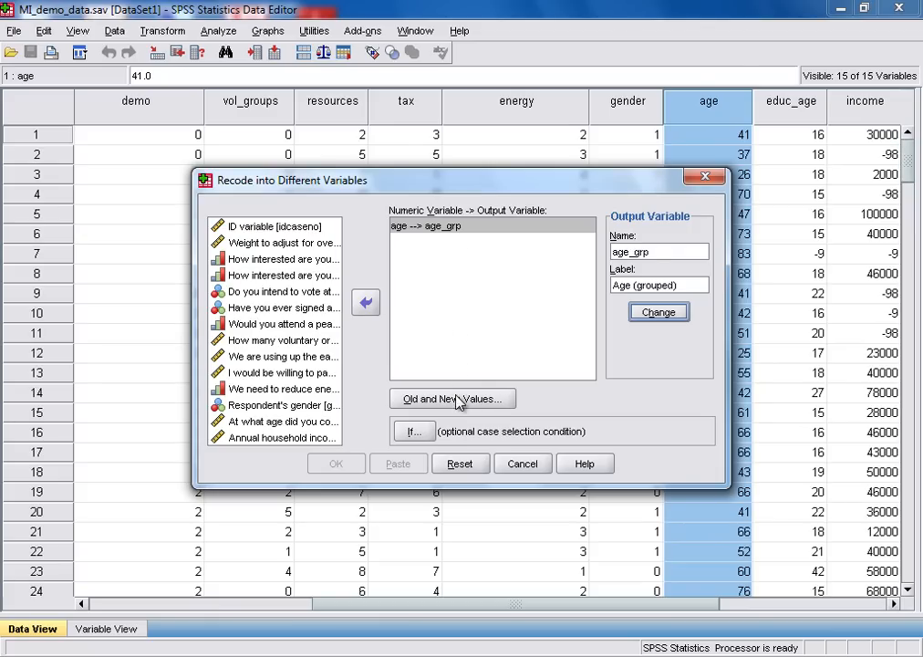
- Add the first rule: lowest through 25 becomes group 1
left_click(453, 398)
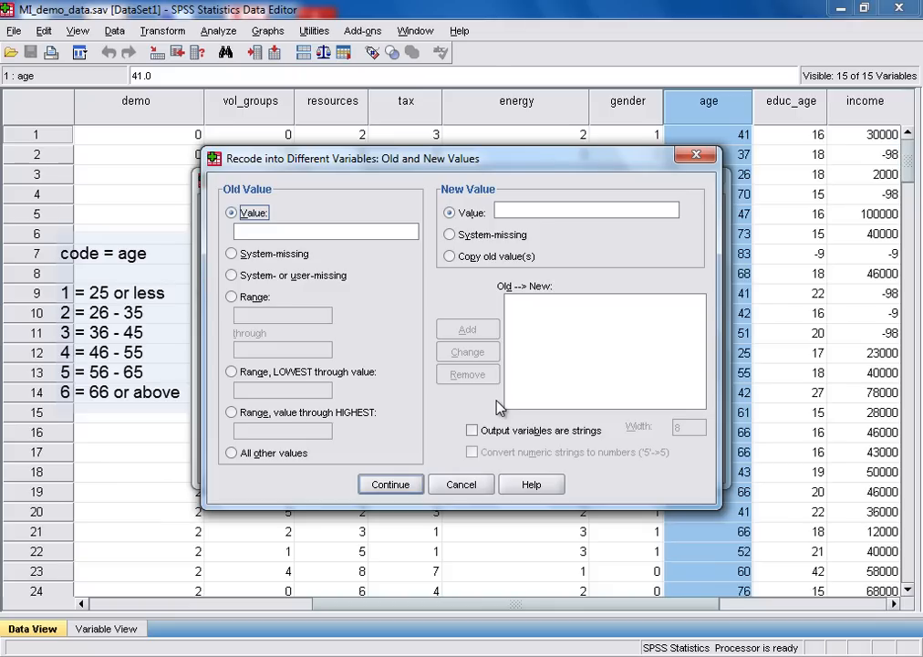
mouse_move(482, 405)
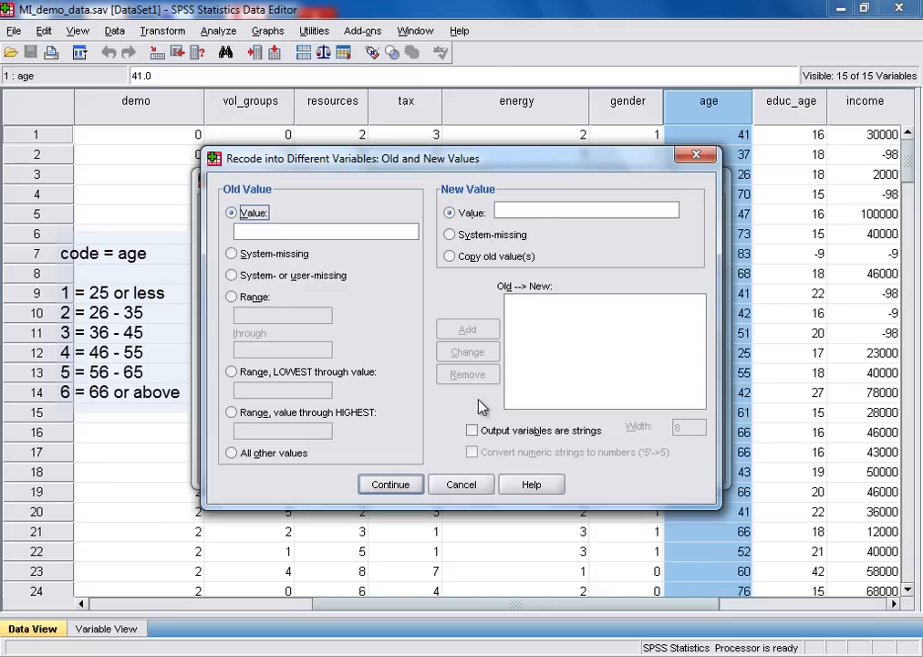
left_click(230, 373)
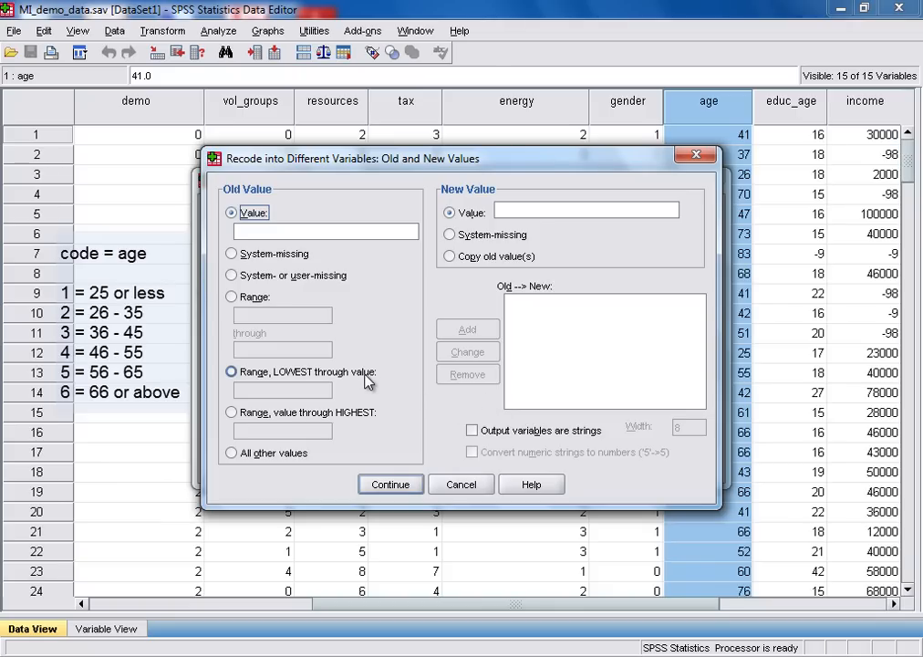
left_click(232, 372)
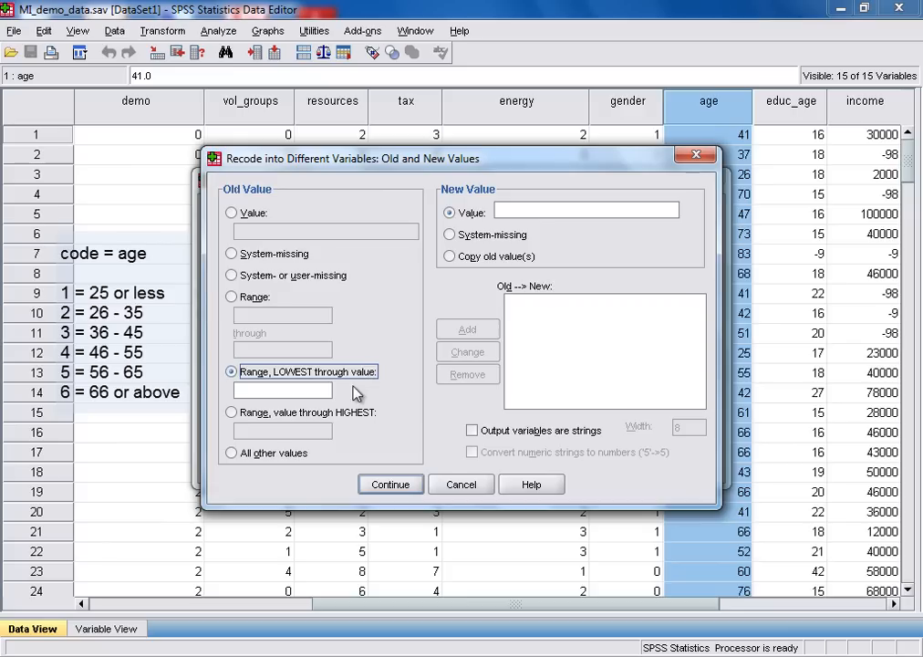
type("2")
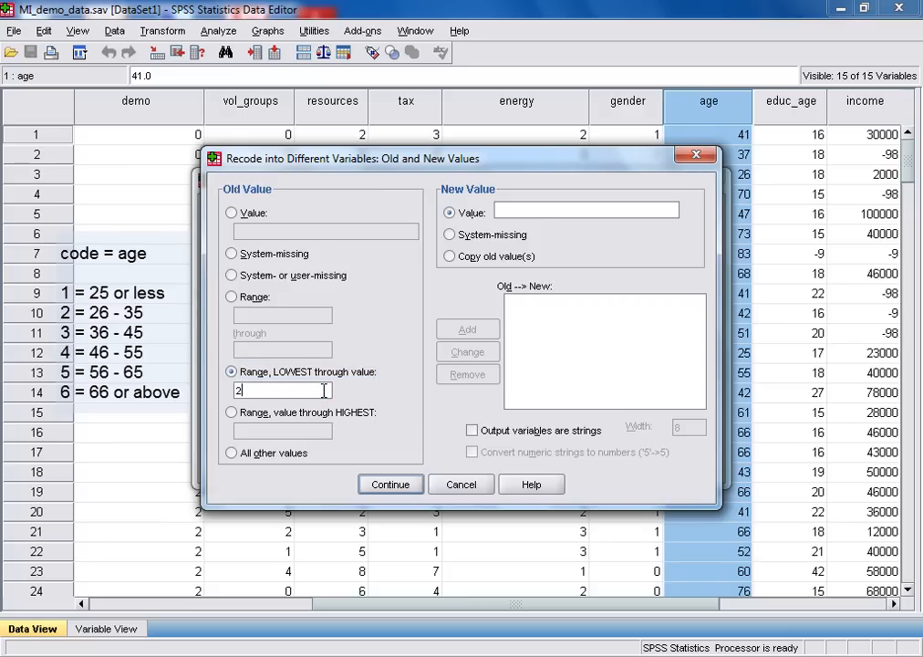
type("5")
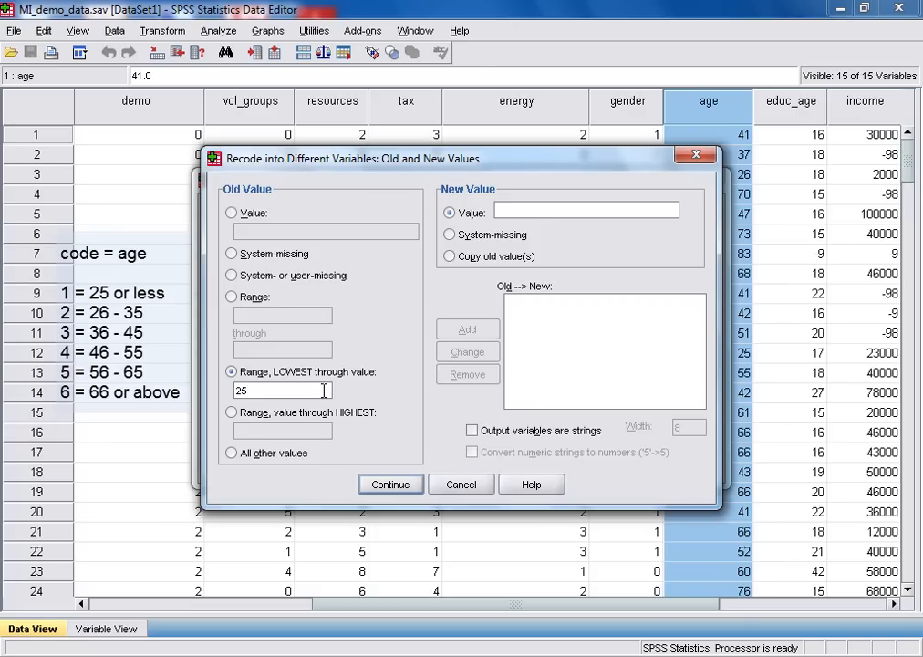
mouse_move(356, 383)
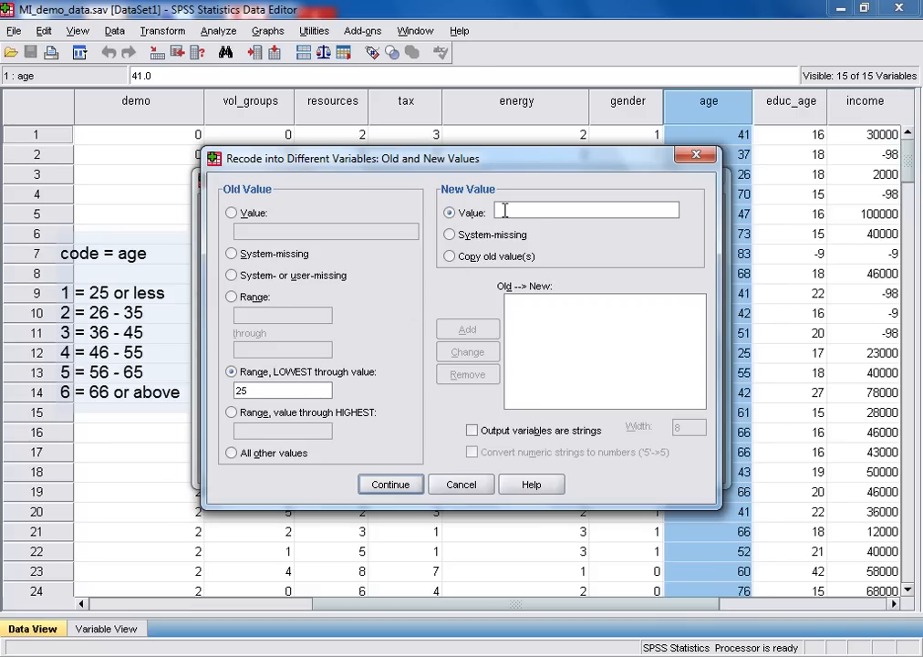
type("1")
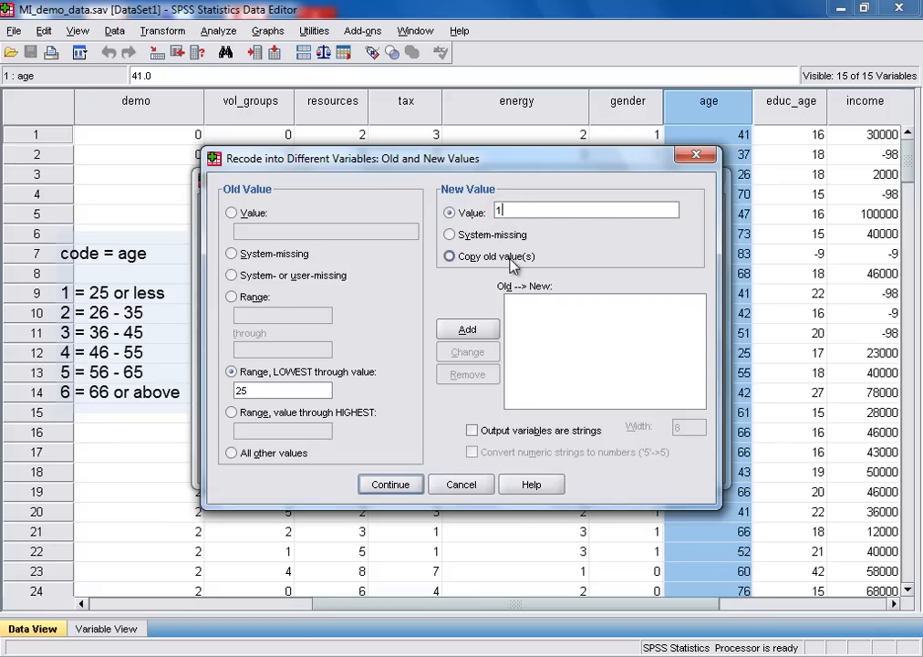
left_click(467, 328)
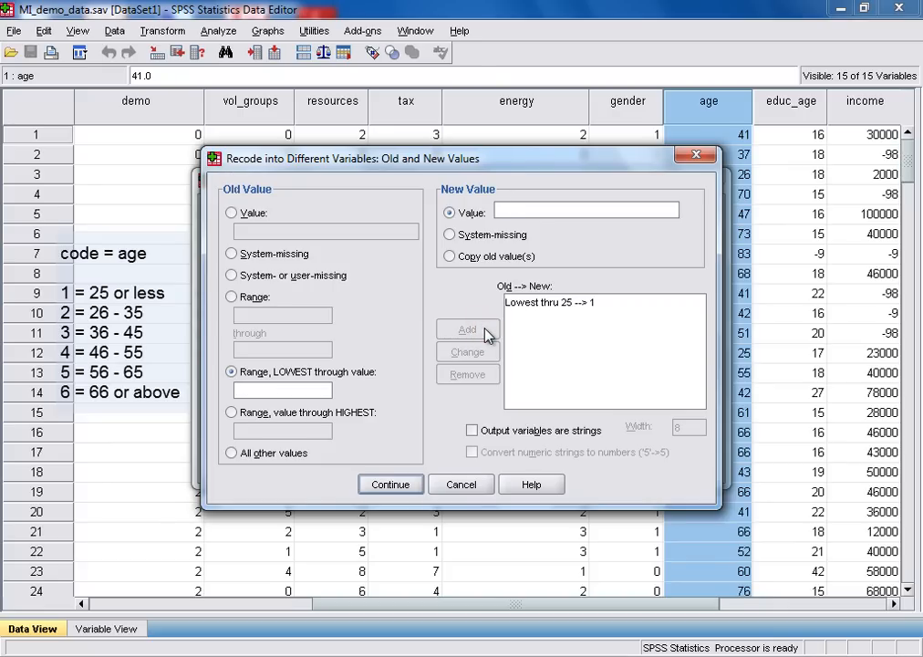
- Add the bounded-range rules 26 through 35 → 2 and 36 through 45 → 3
left_click(232, 296)
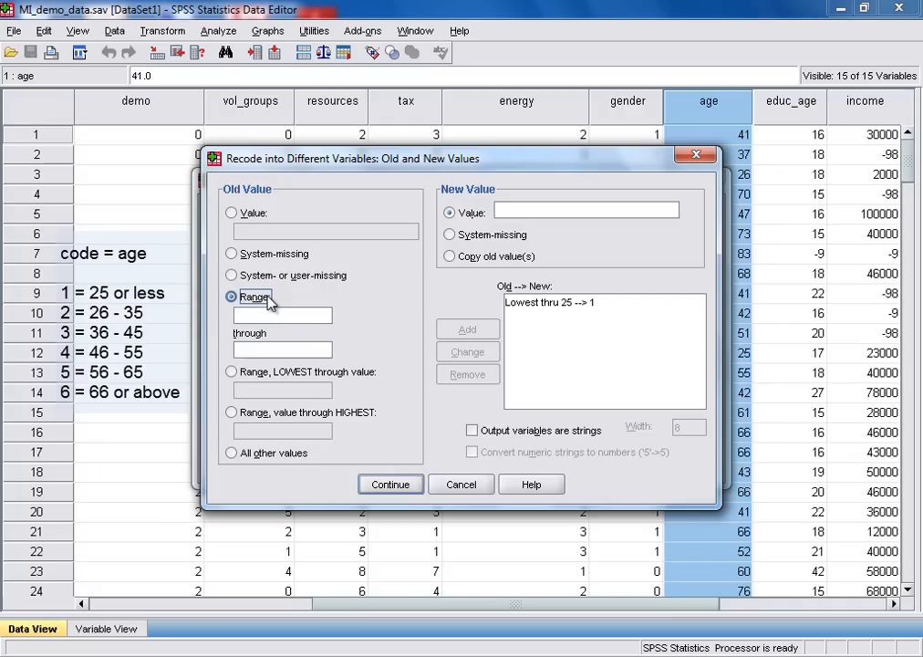
left_click(281, 314)
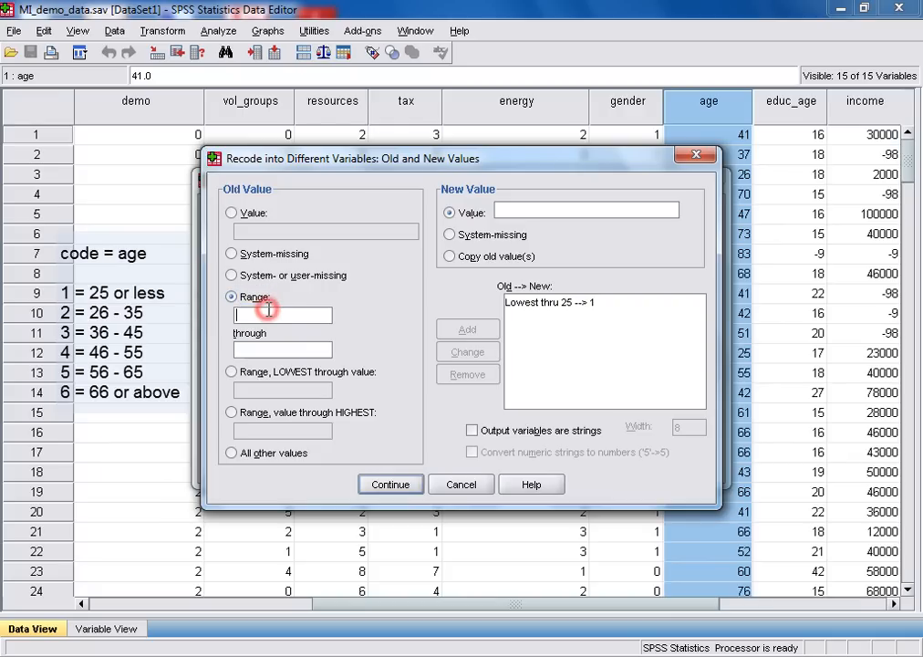
type("26")
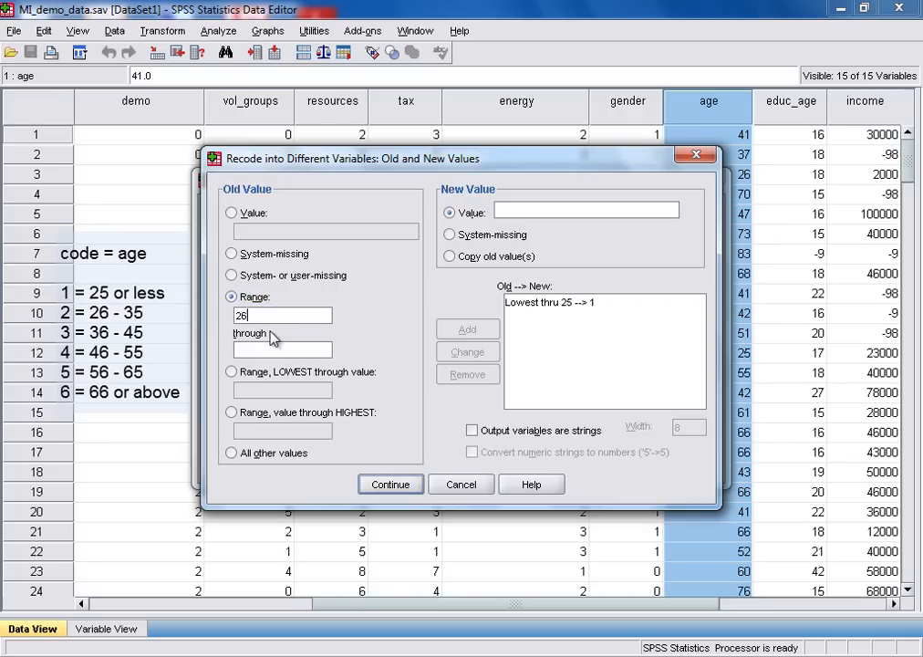
type("35")
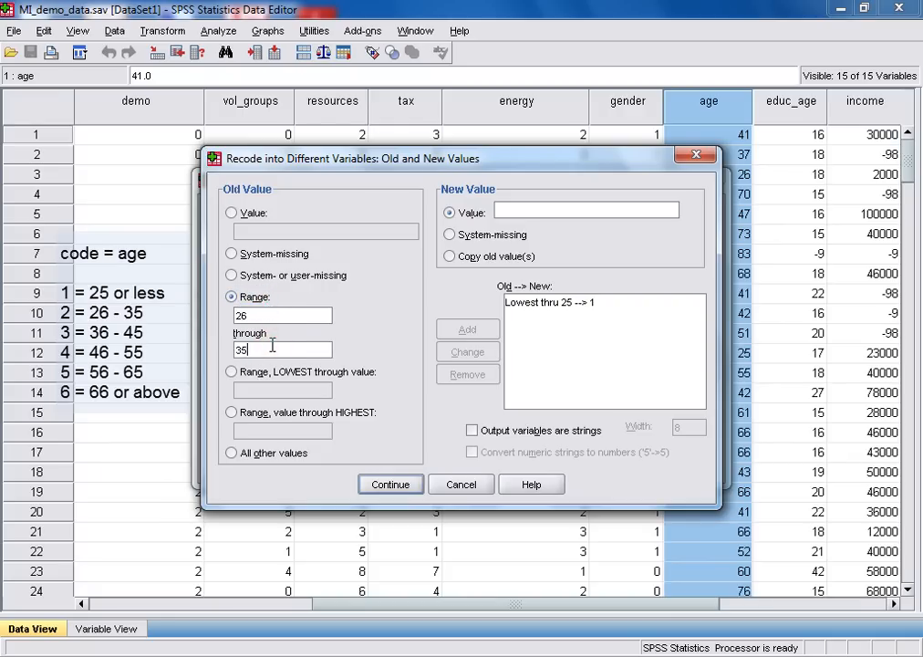
left_click(584, 211)
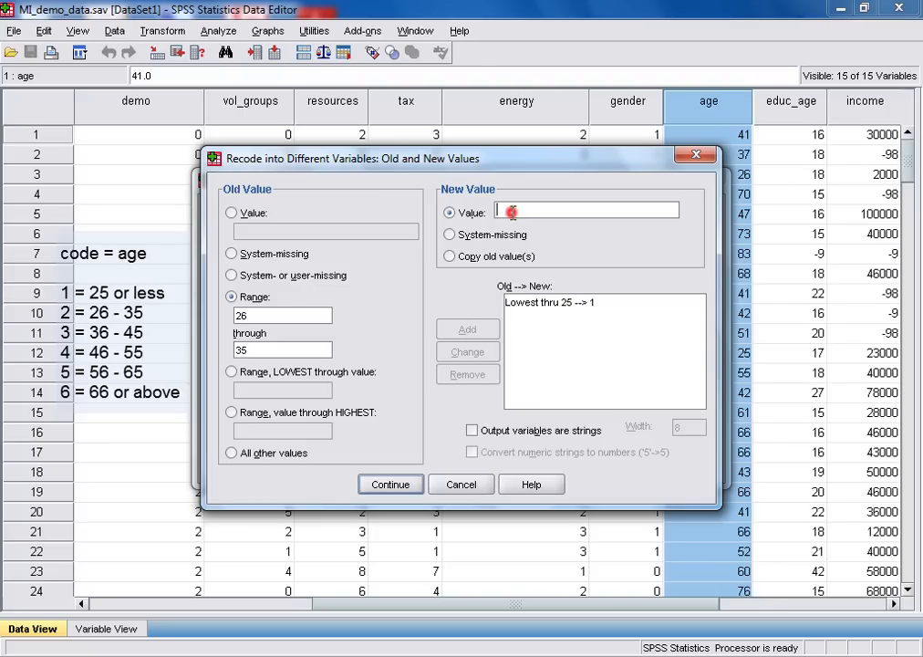
type("2")
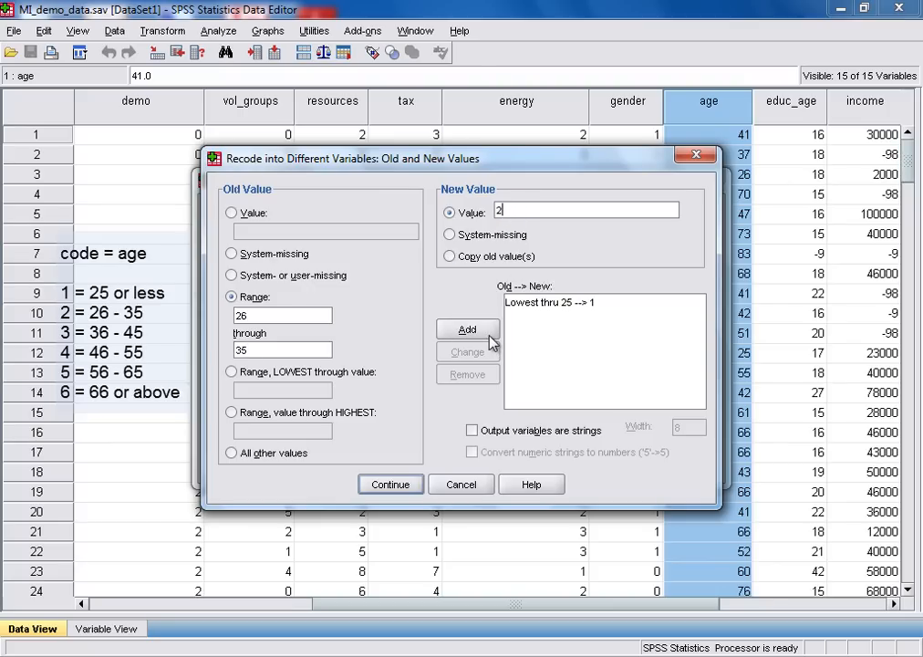
left_click(467, 328)
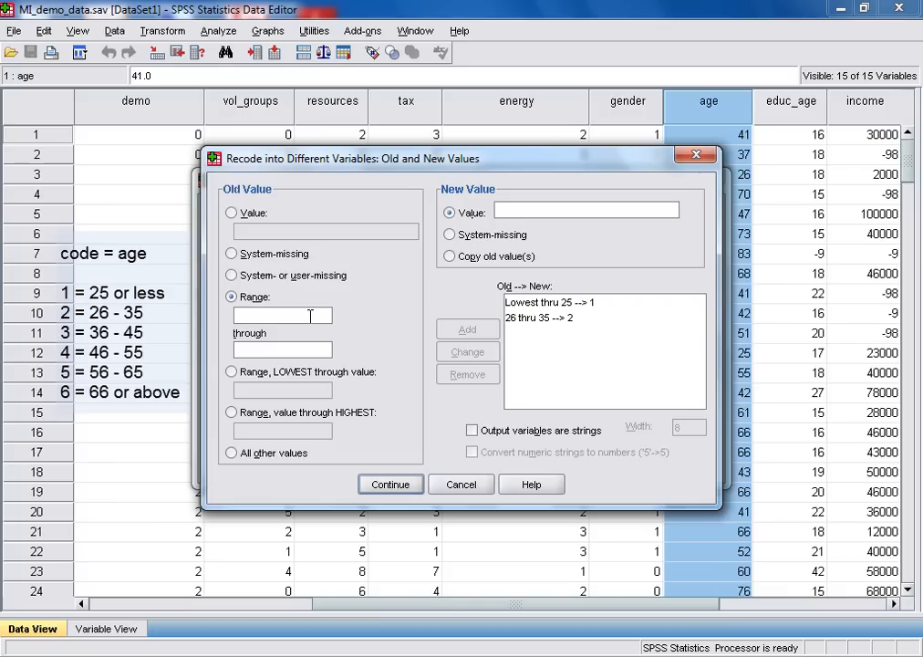
type("36")
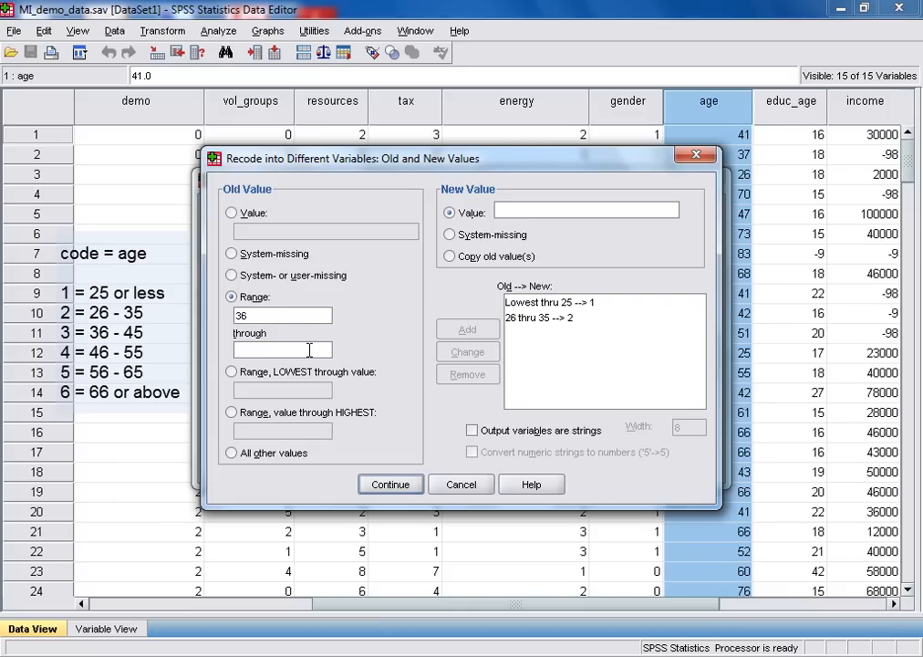
type("45")
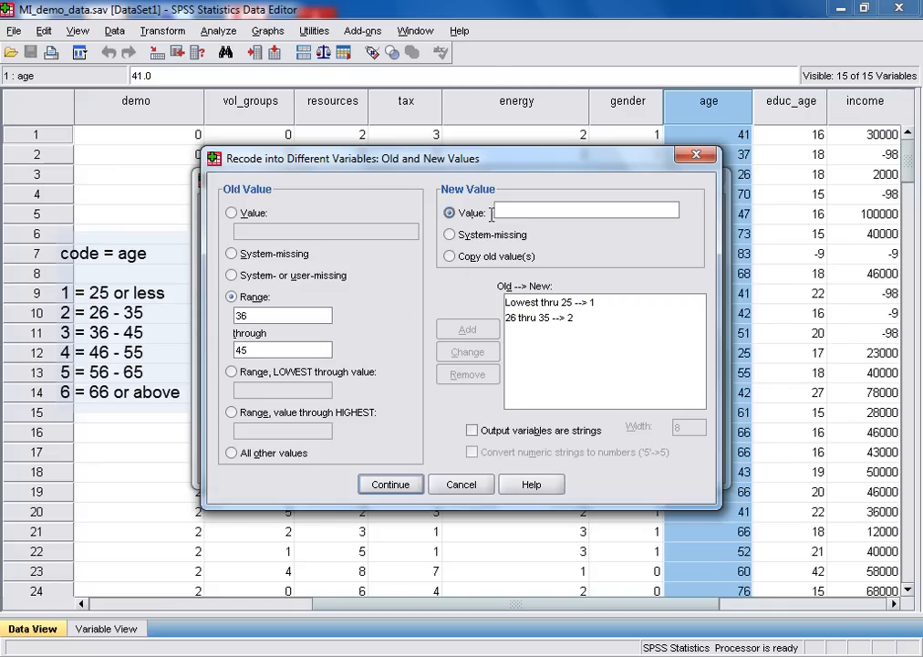
type("3")
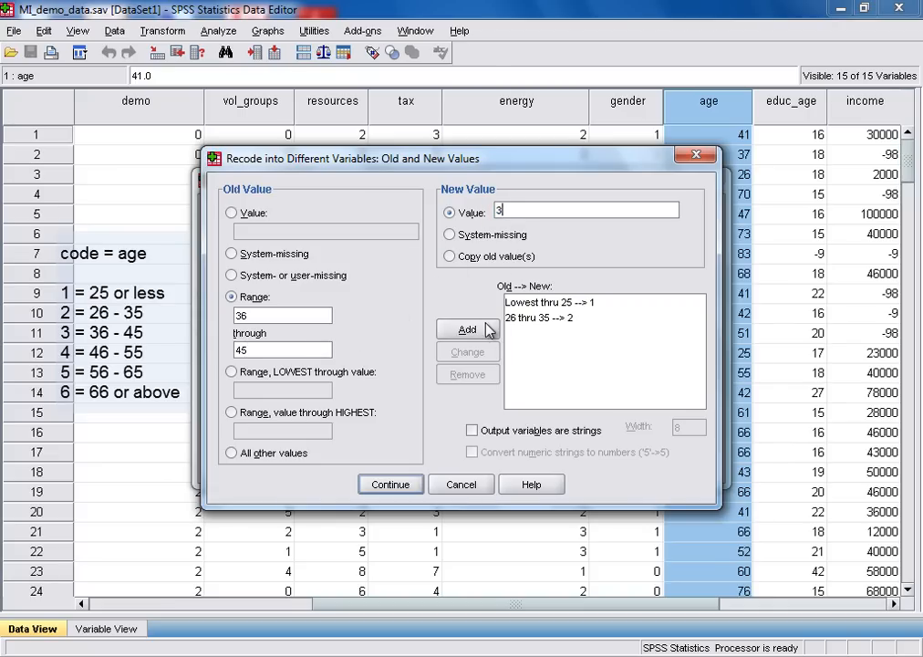
left_click(467, 328)
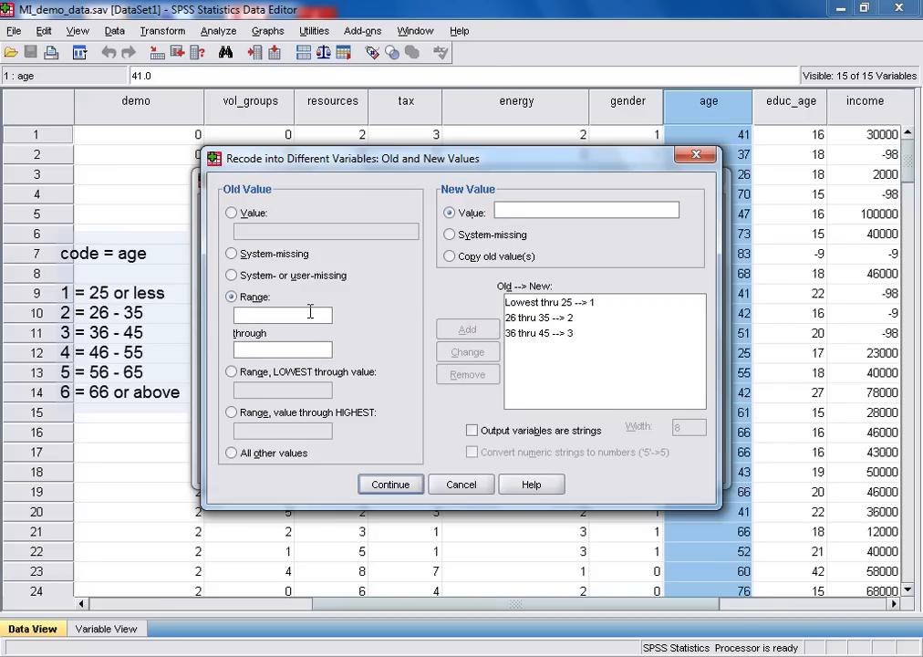
- Add the rules 46 through 55 → 4 and 56 through 65 → 5
type("46")
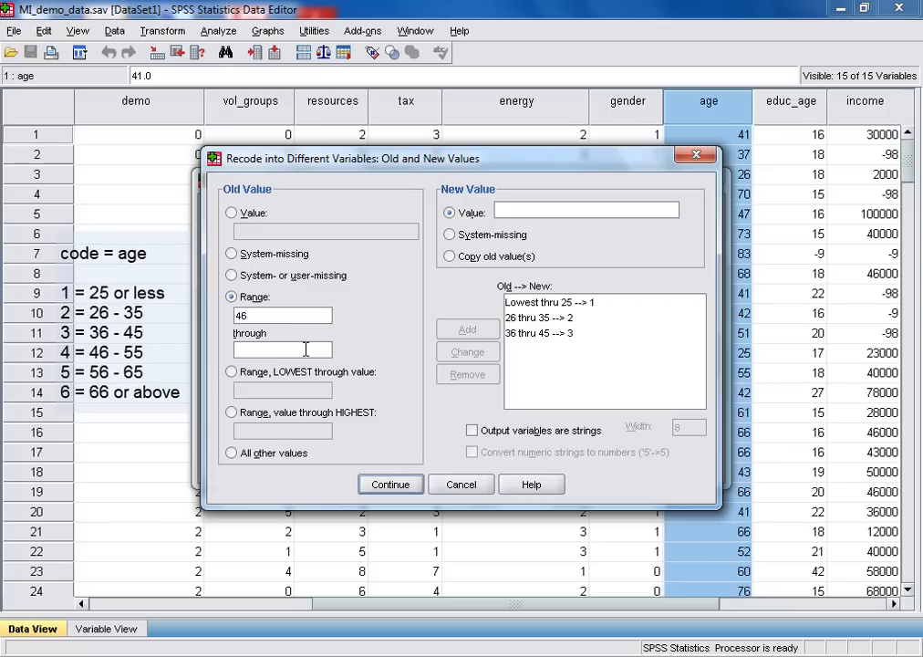
type("55")
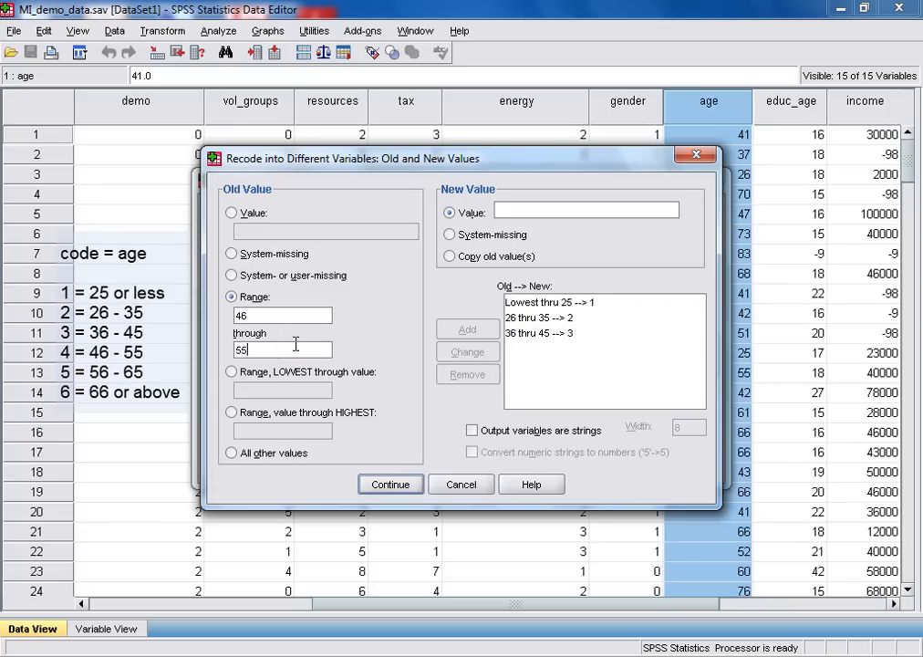
left_click(586, 211)
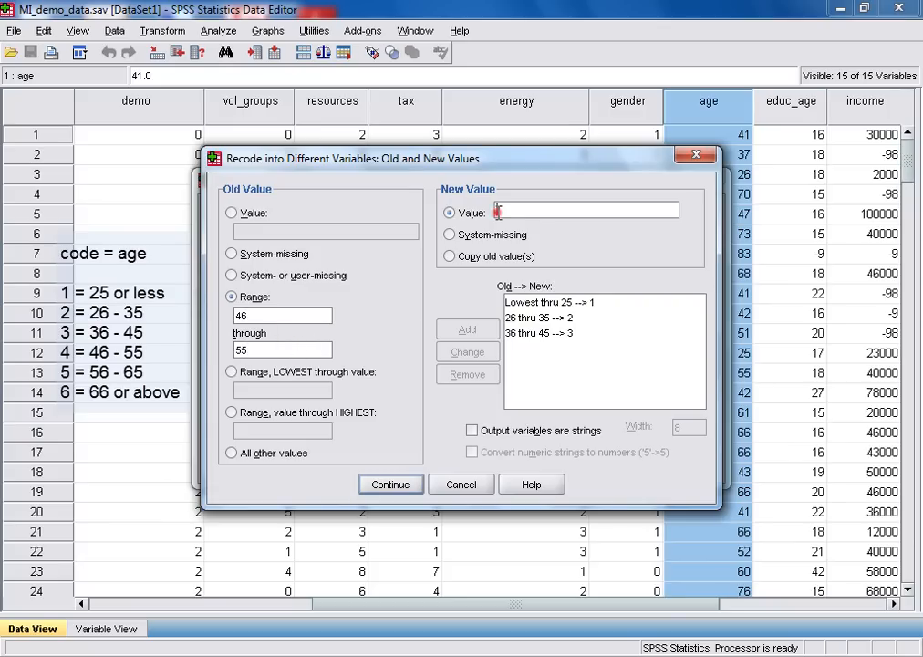
left_click(467, 328)
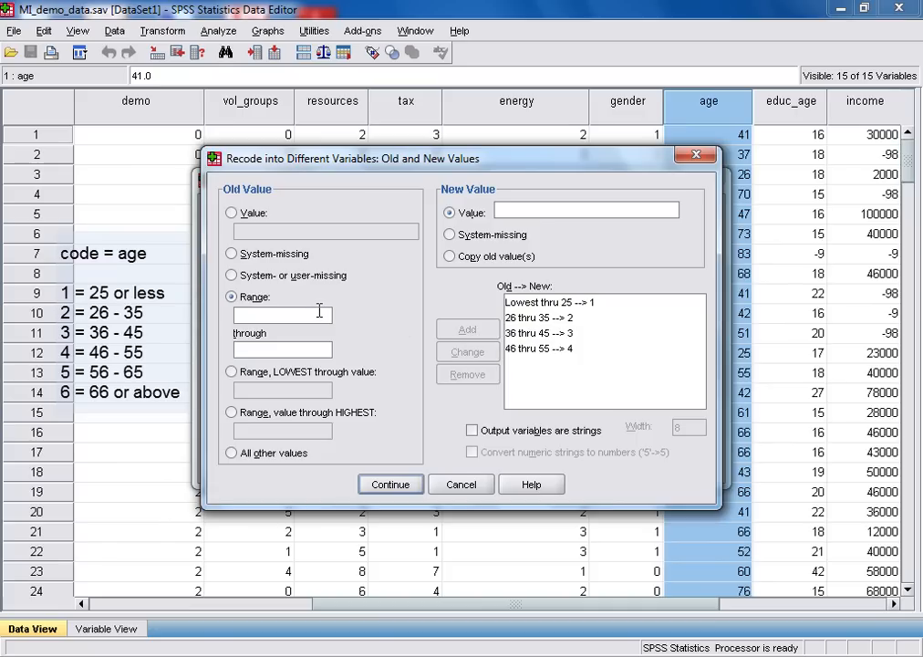
type("5")
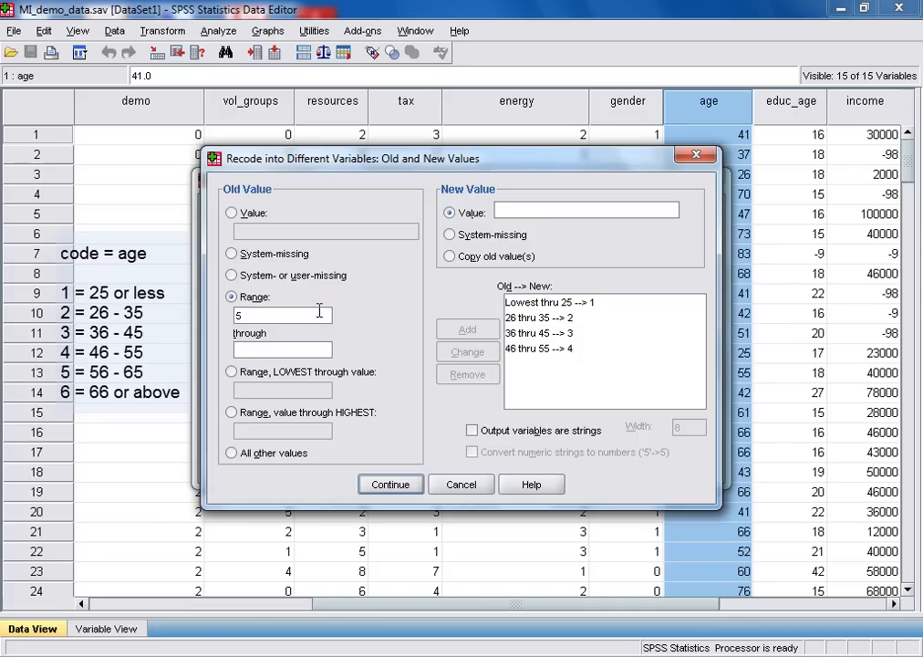
type("65")
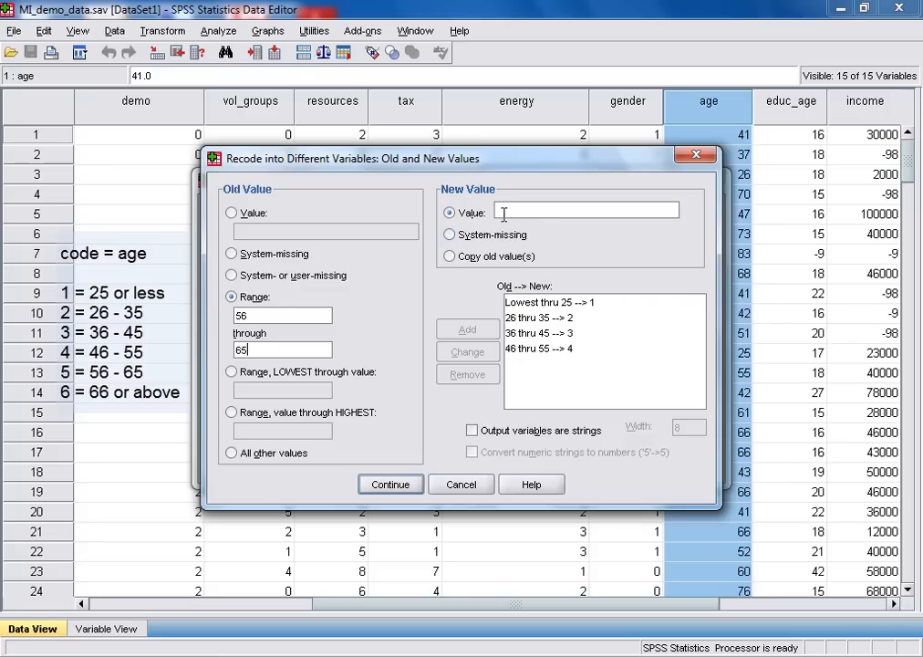
type("5")
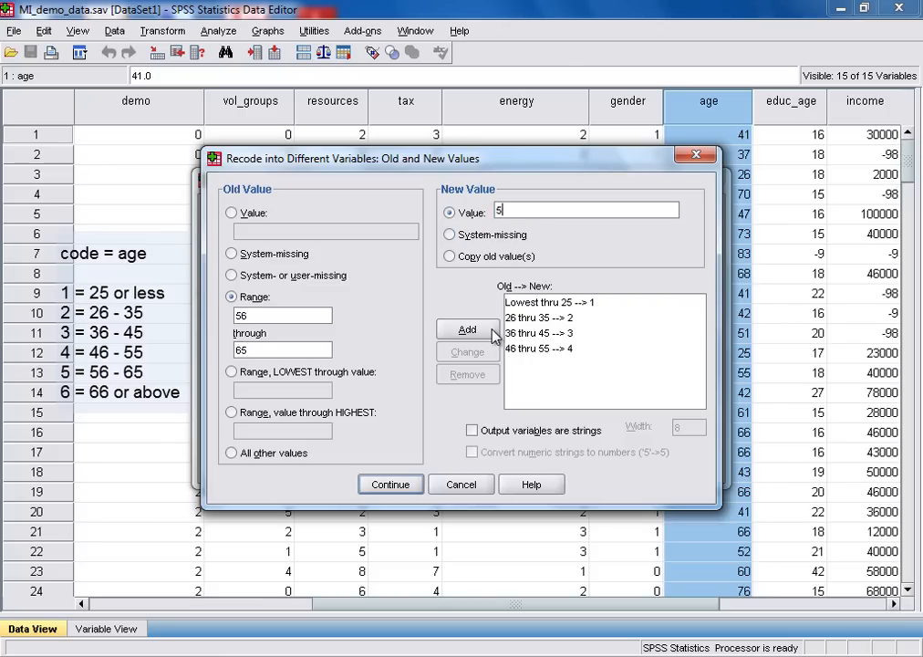
left_click(467, 328)
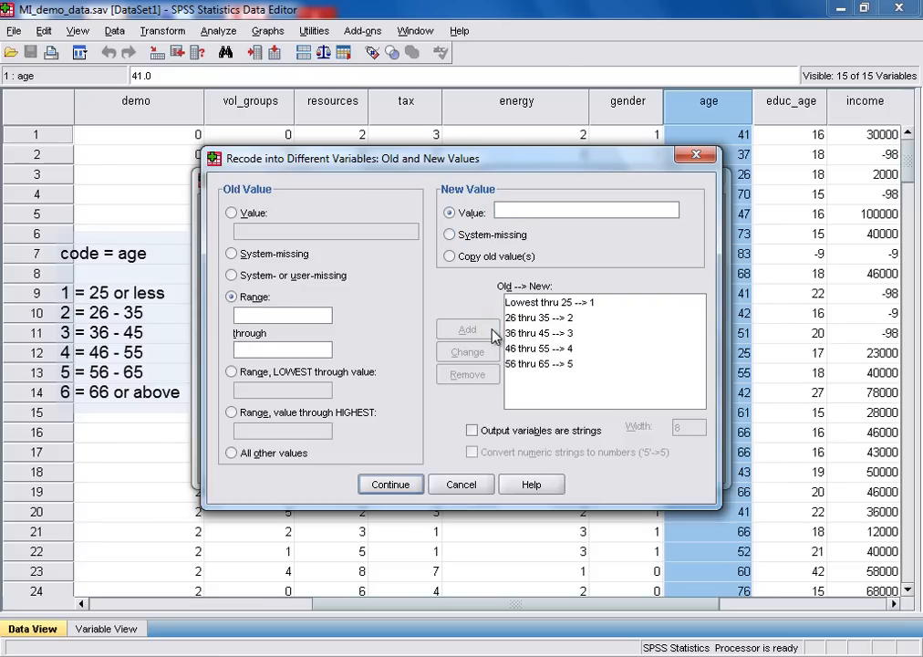
mouse_move(398, 393)
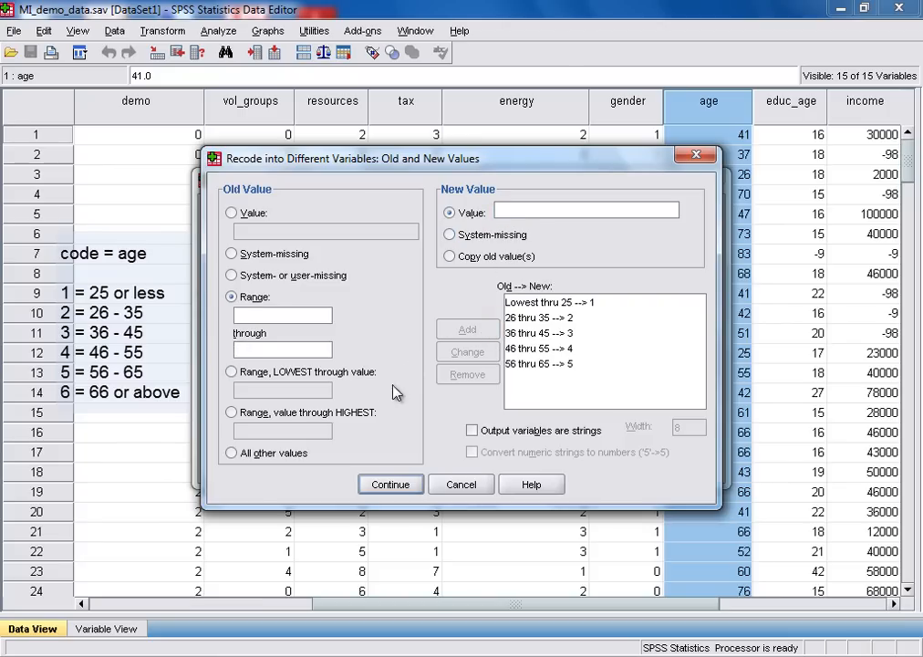
- Add the final rule 66 through highest → 6
left_click(230, 412)
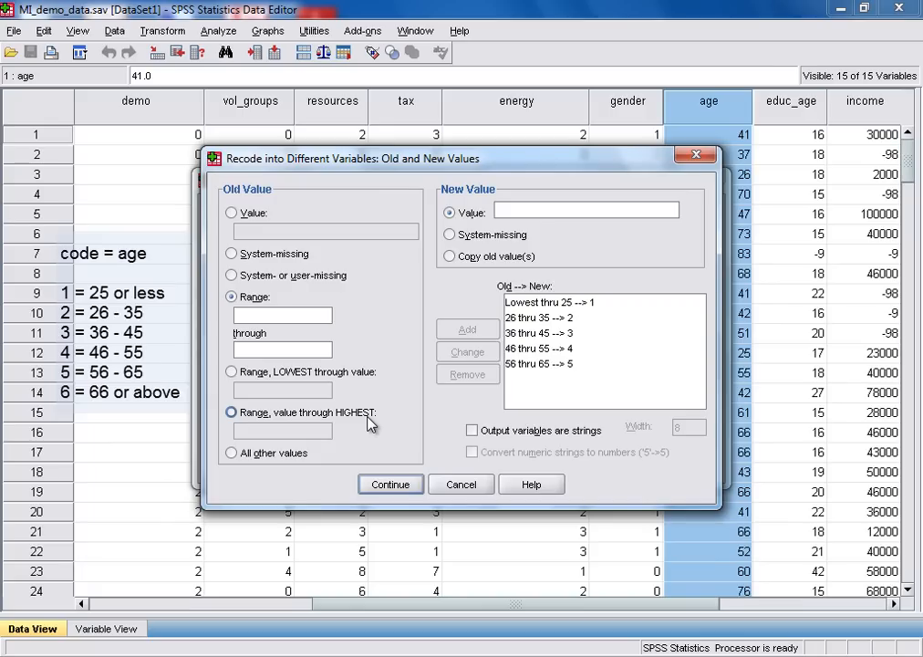
left_click(232, 412)
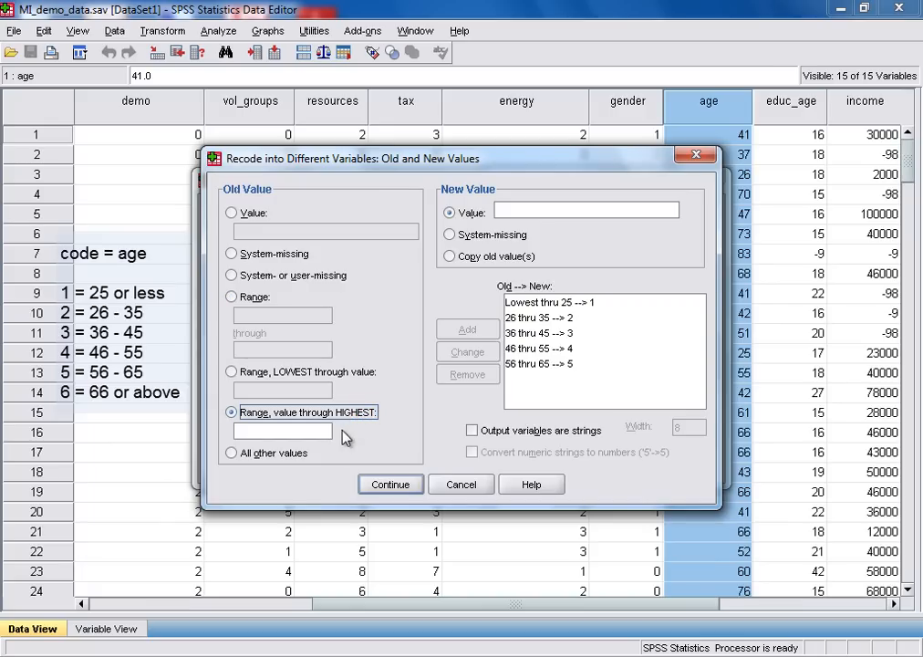
type("66")
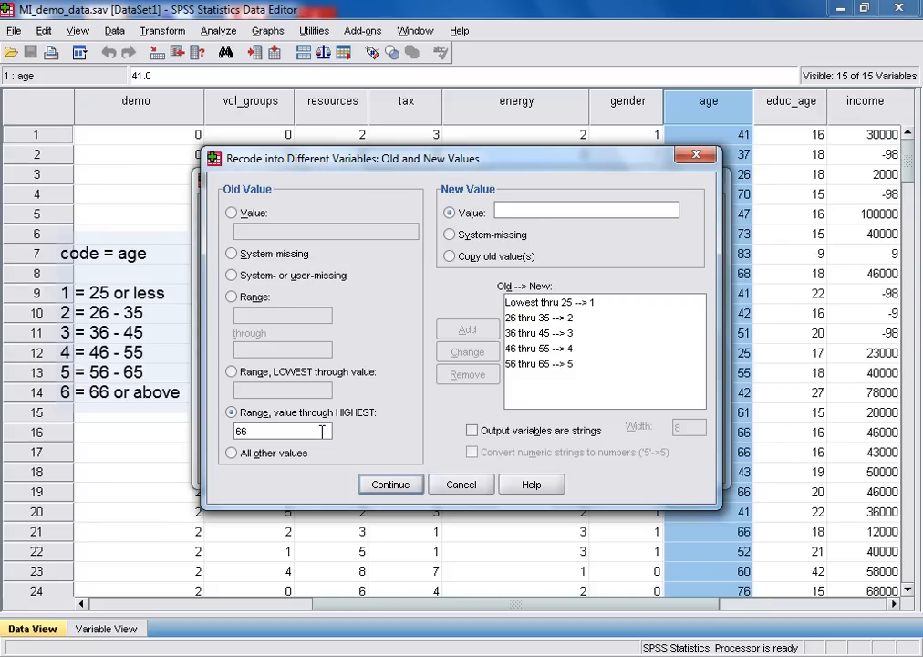
type("6")
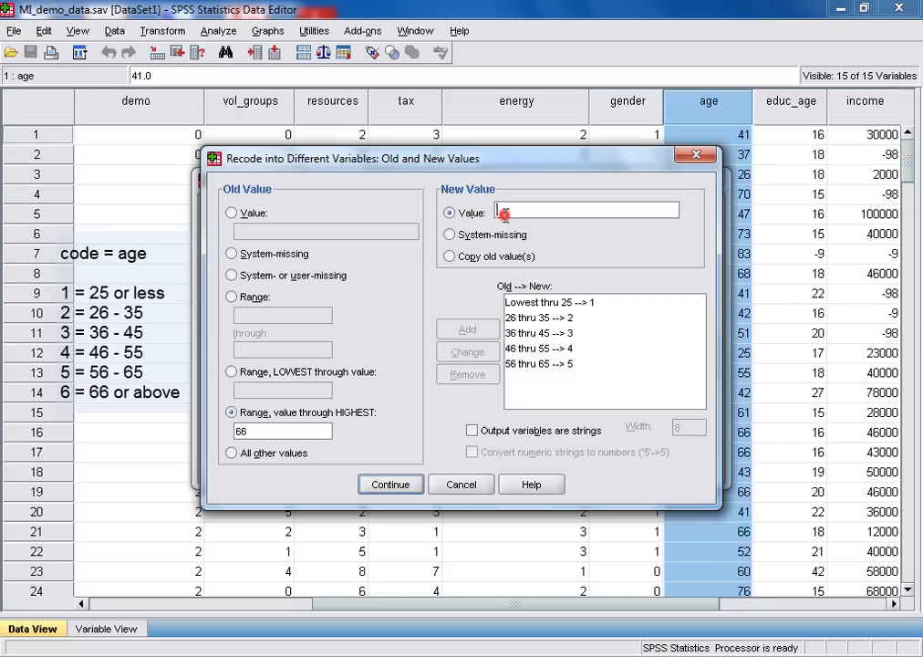
type("6")
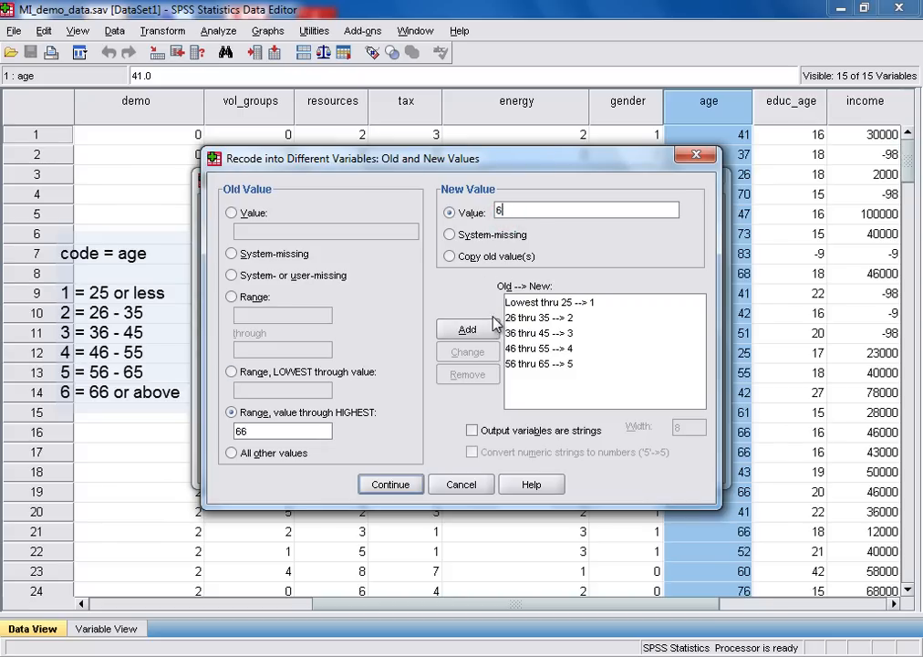
left_click(467, 329)
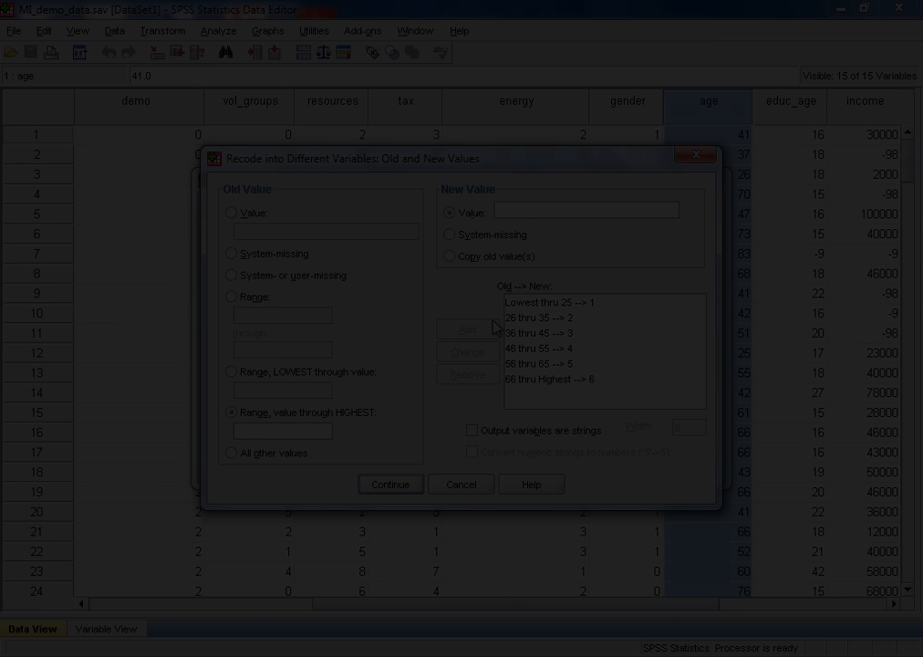
- Set remaining values to system-missing and run the recode, creating age_grp
left_click(229, 453)
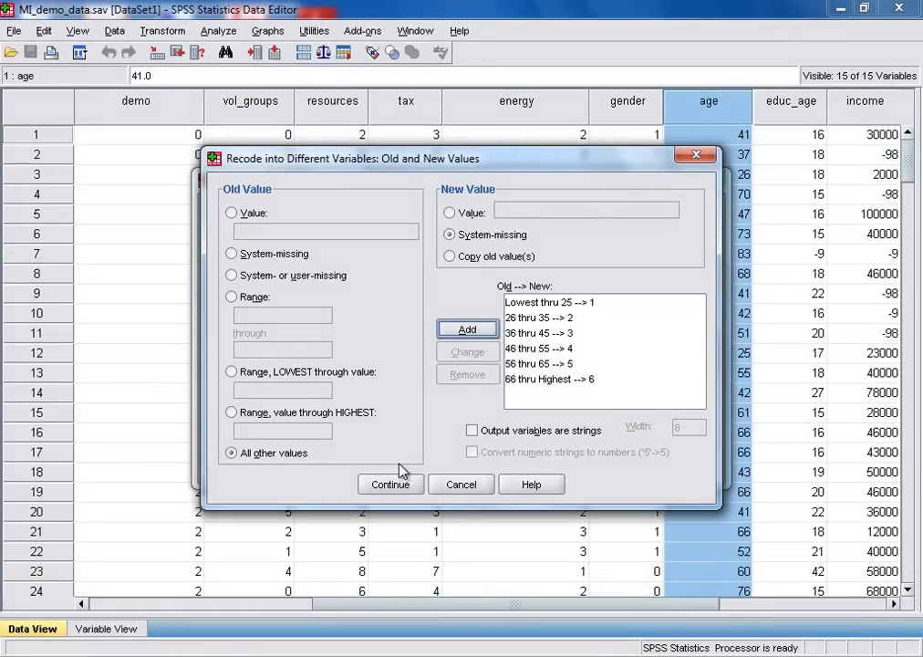
left_click(391, 485)
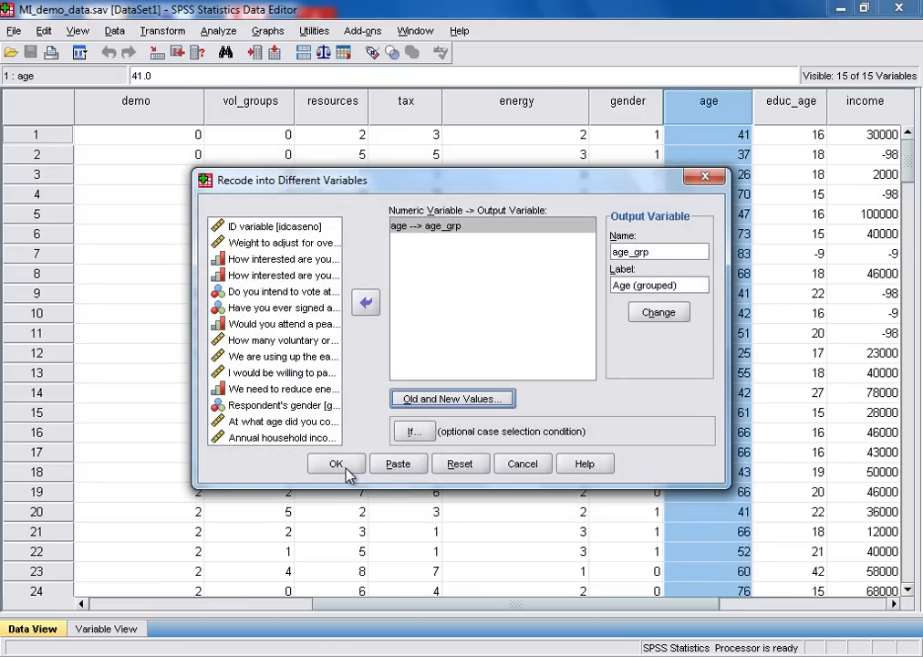
left_click(336, 463)
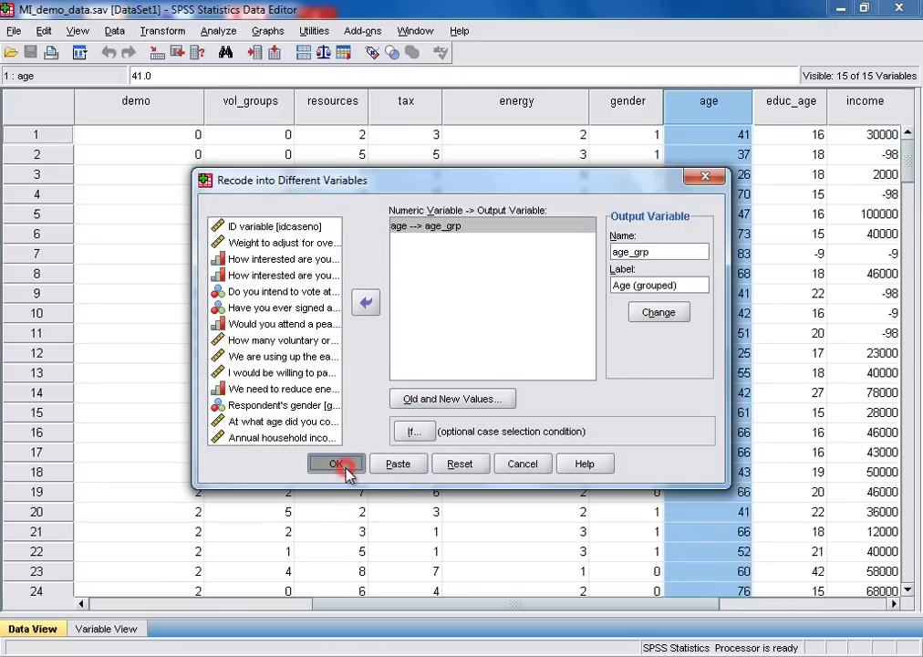
left_click(335, 464)
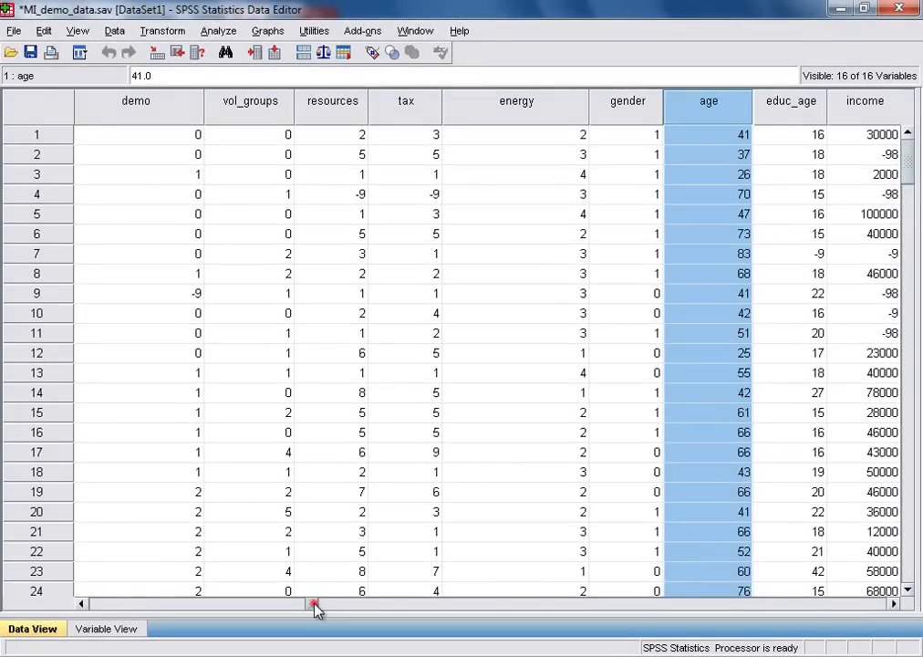
- Scroll the Data View to the new age_grp column and select it
left_click_drag(314, 604, 324, 604)
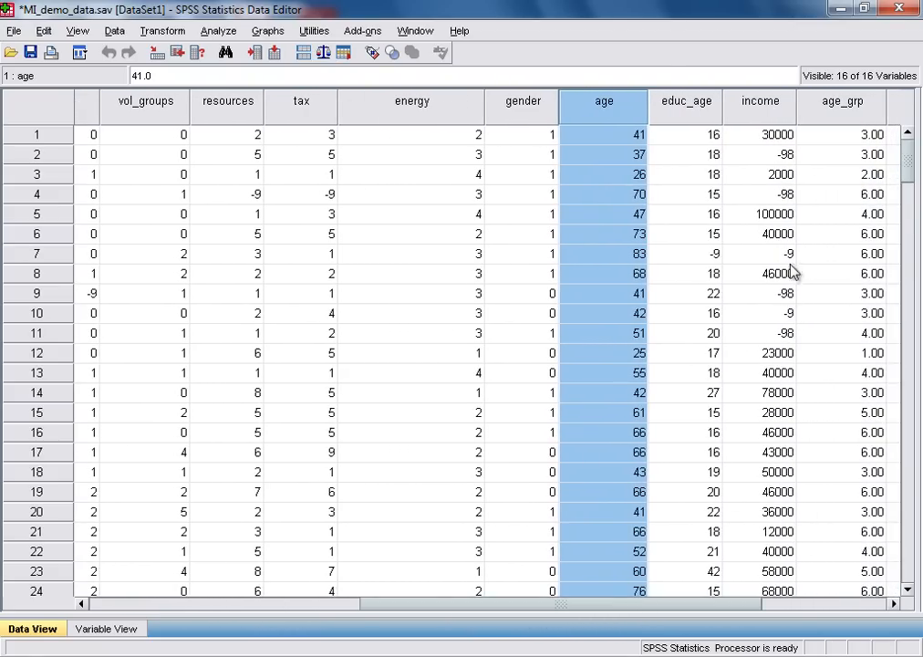
mouse_move(843, 102)
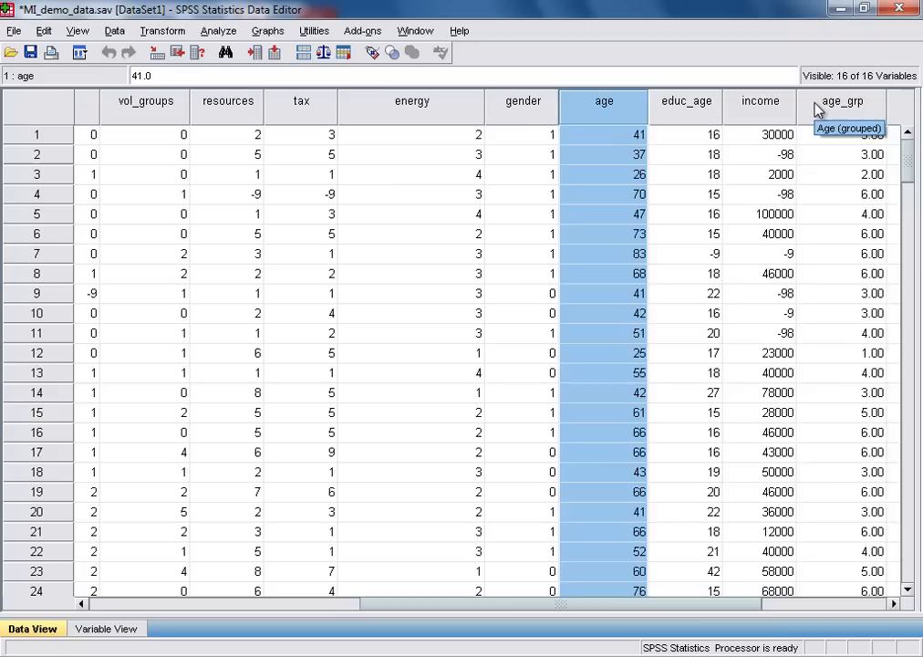
left_click(841, 102)
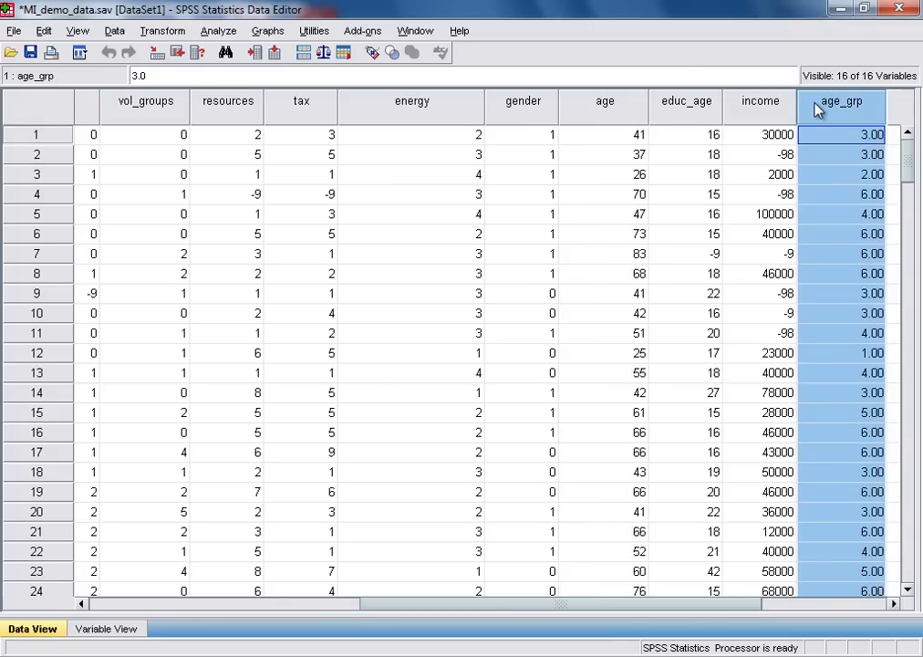
mouse_move(839, 109)
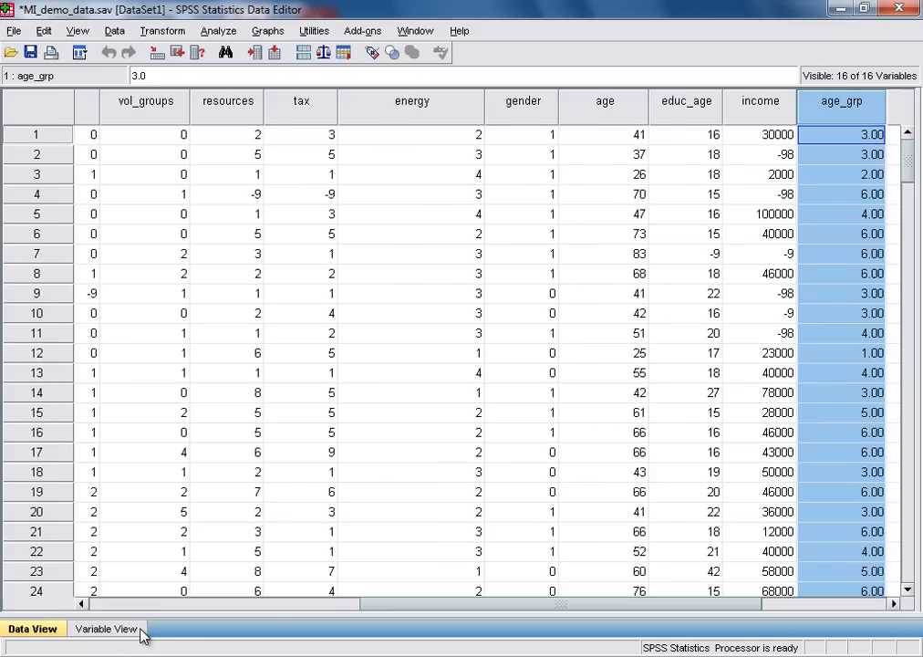
- Switch to Variable View showing age_grp as variable 16
left_click(106, 628)
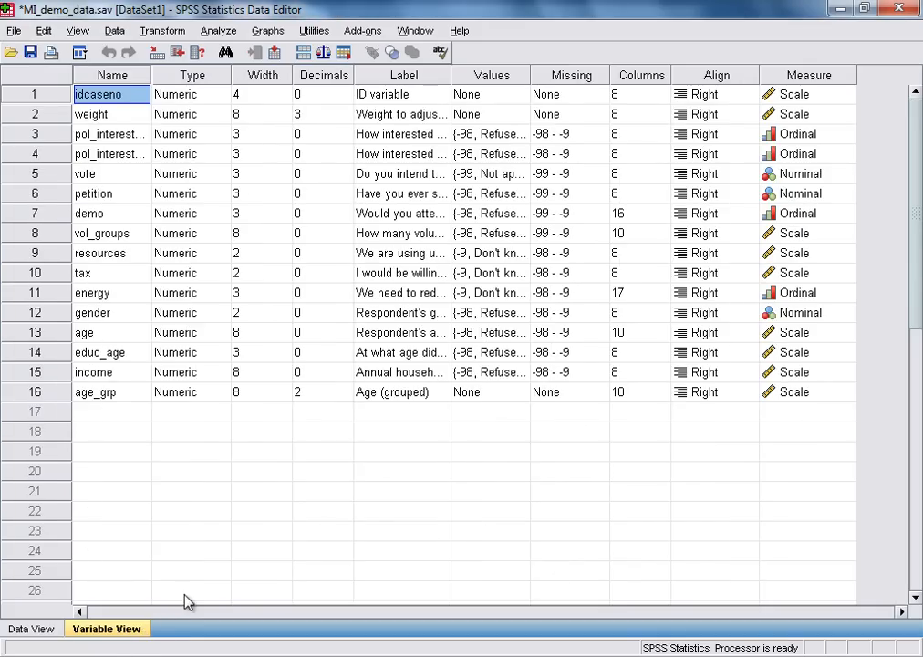
mouse_move(518, 407)
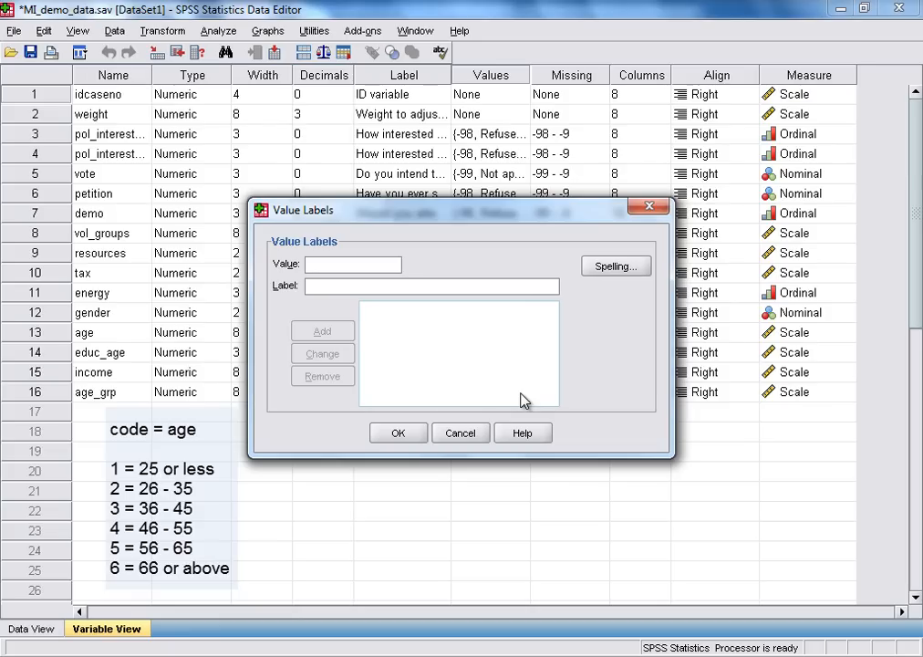
mouse_move(333, 285)
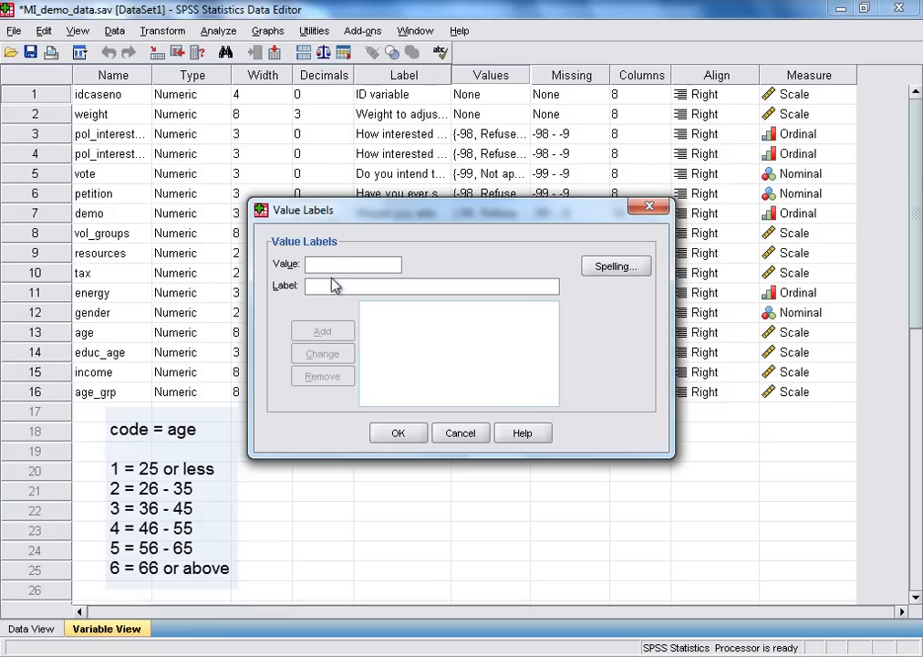
- Add value labels 1 = 25 or less through 6 = 66 or above and confirm
type("1")
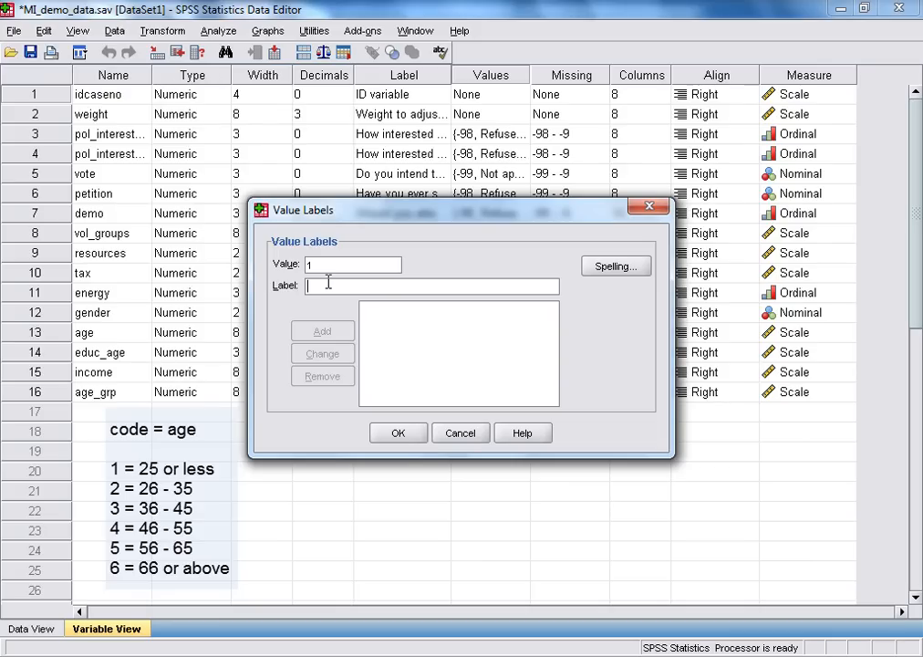
type("25 or less")
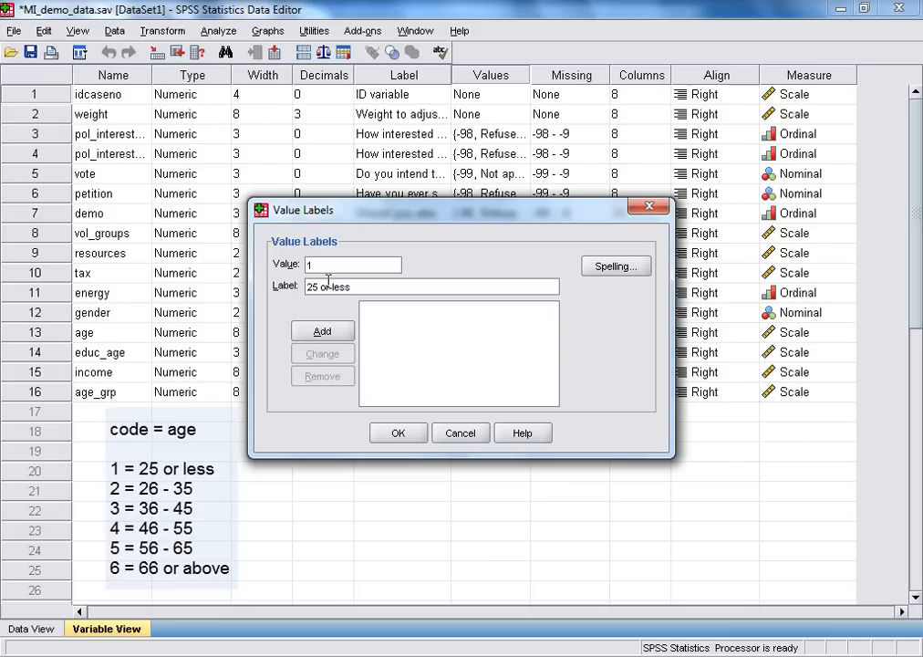
left_click(321, 330)
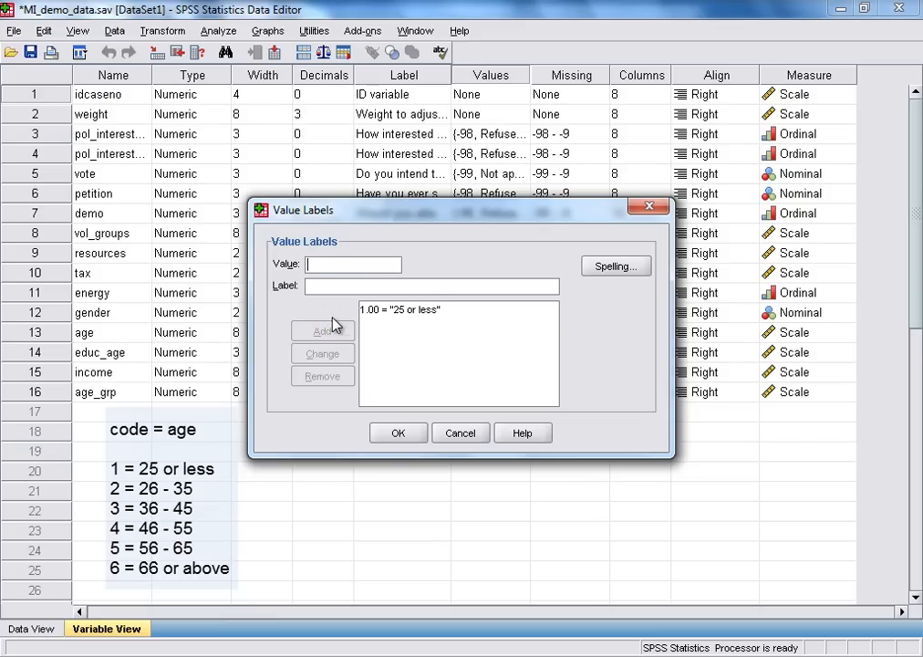
type("2")
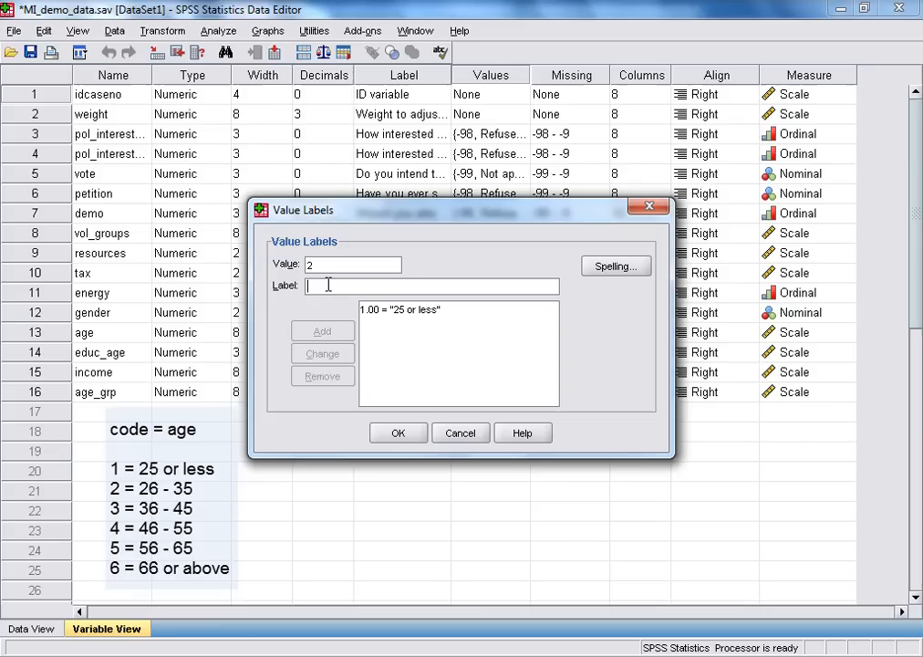
type("26-35")
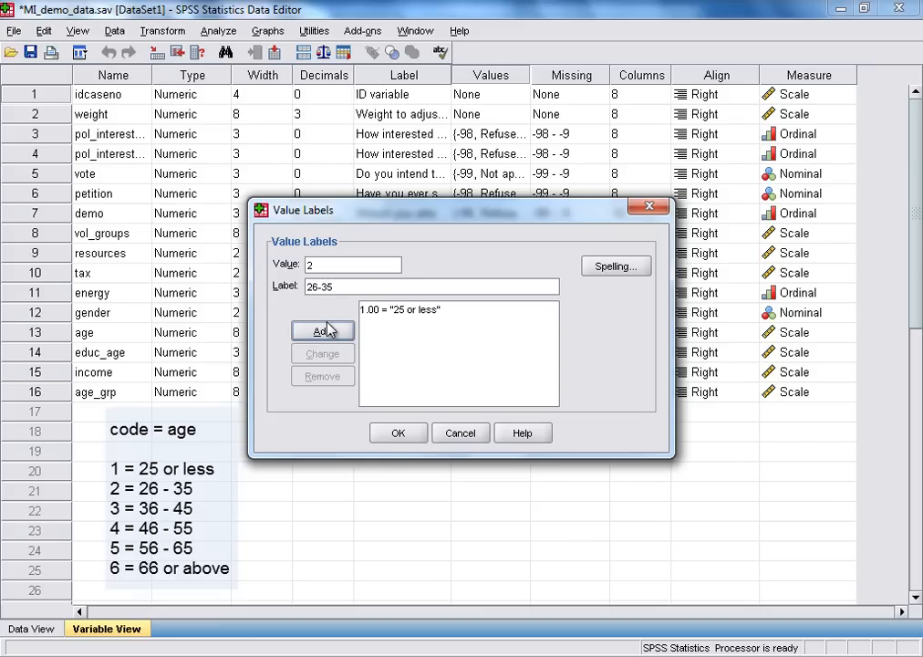
left_click(322, 330)
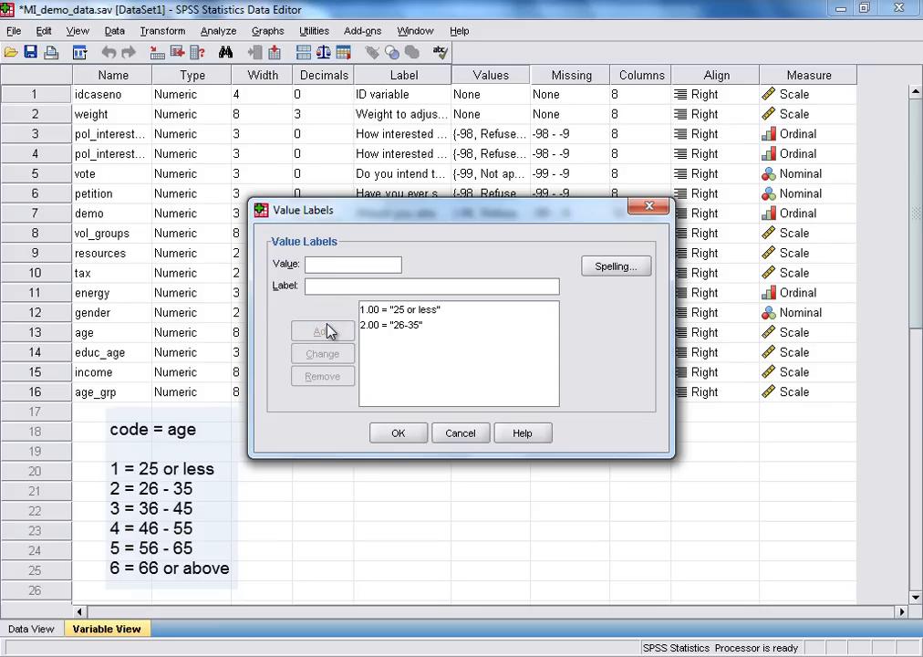
left_click(321, 331)
type("66 or above")
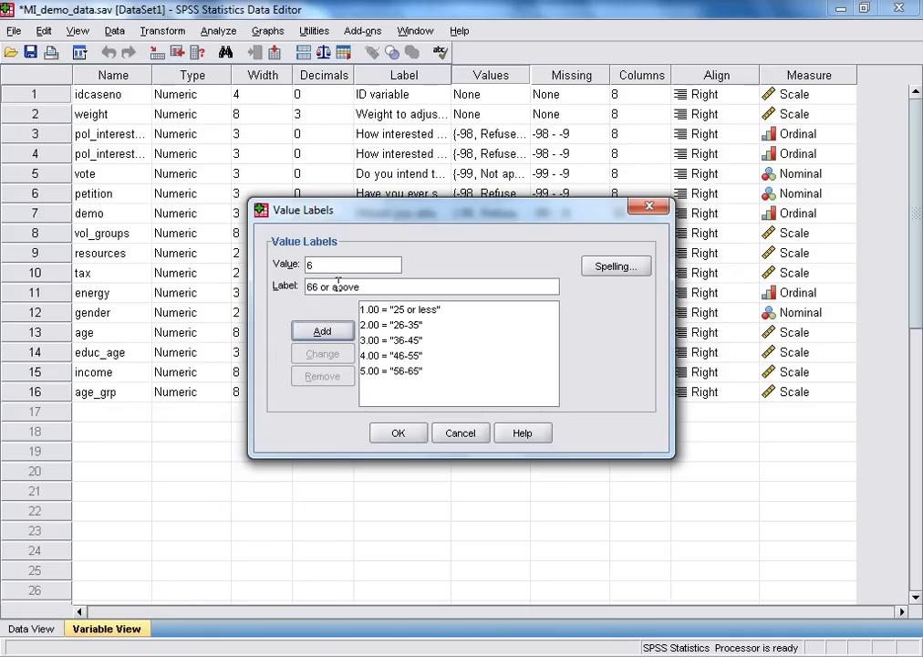
left_click(321, 331)
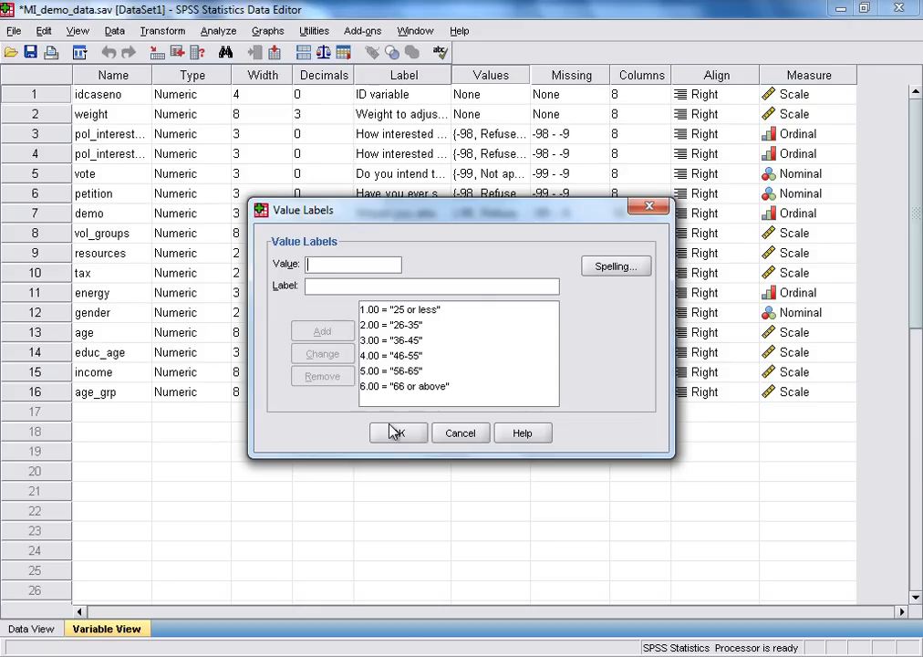
left_click(398, 433)
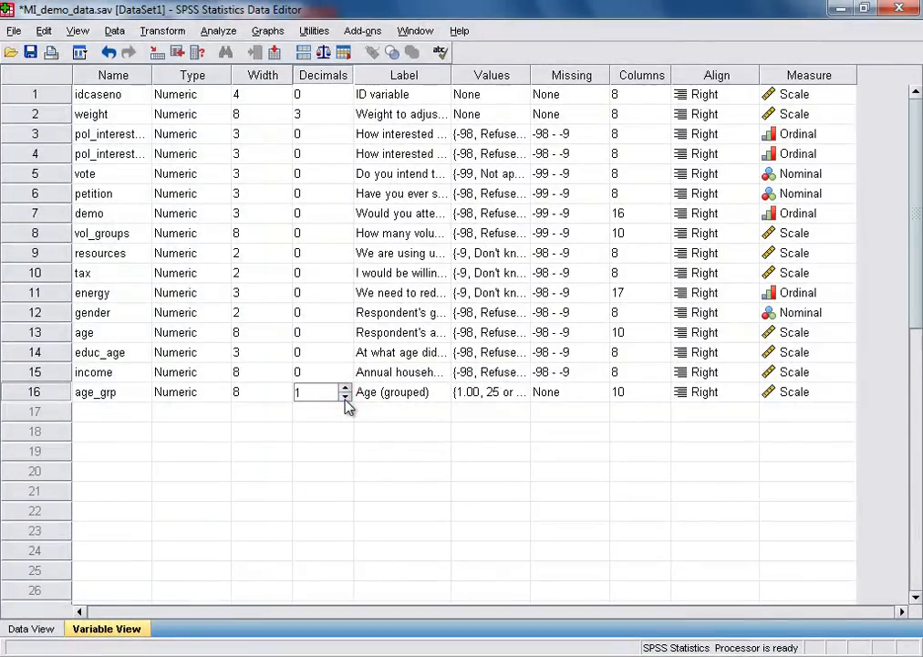
- Set age_grp to display with 0 decimal places
left_click(347, 396)
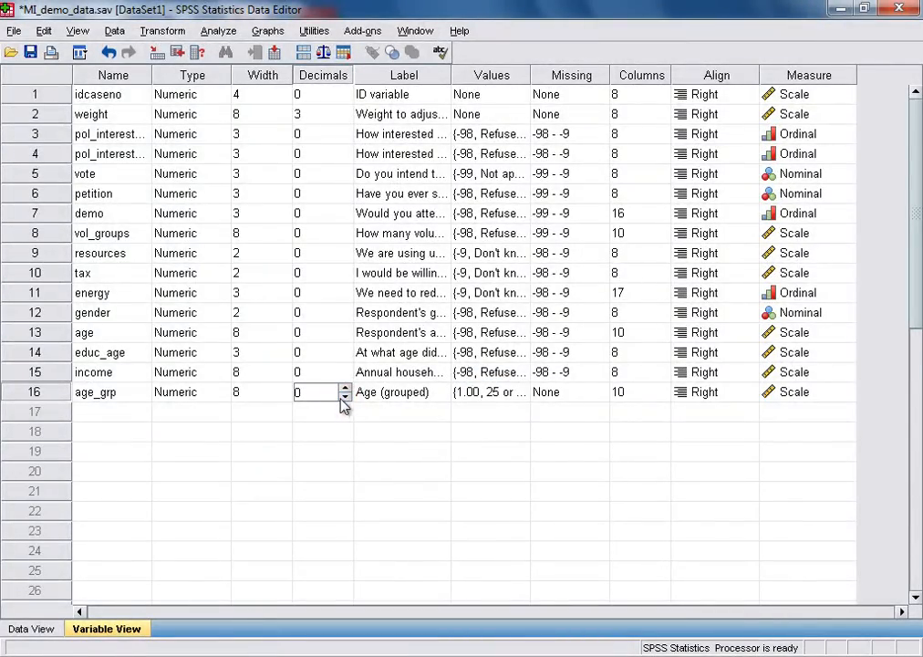